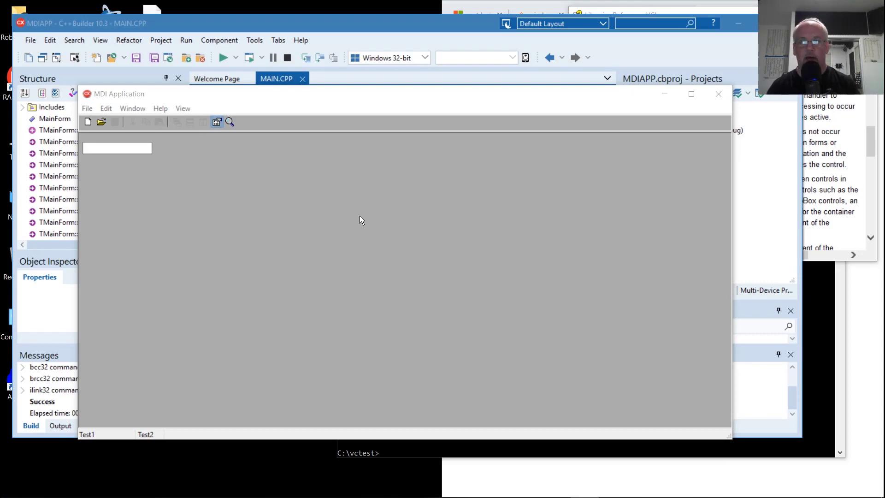
mouse_move(207, 98)
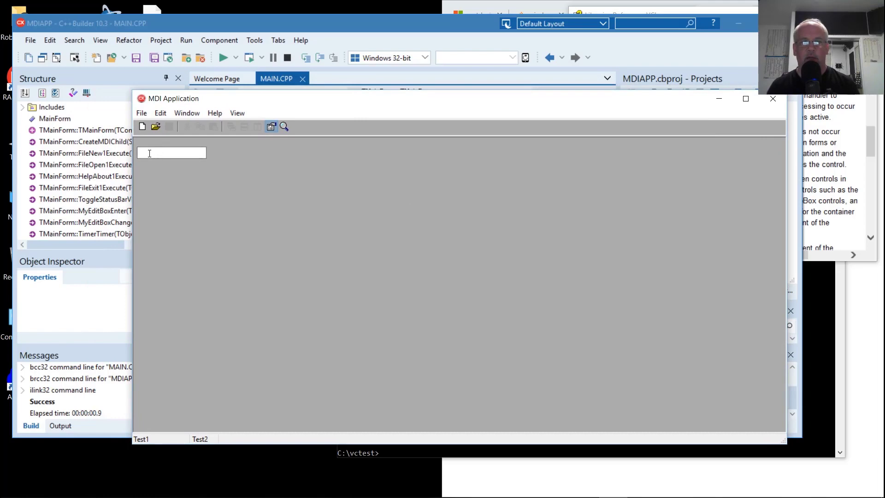
Step: Close the running MDI application and return to the form designer with MyEditBox
left_click(171, 153)
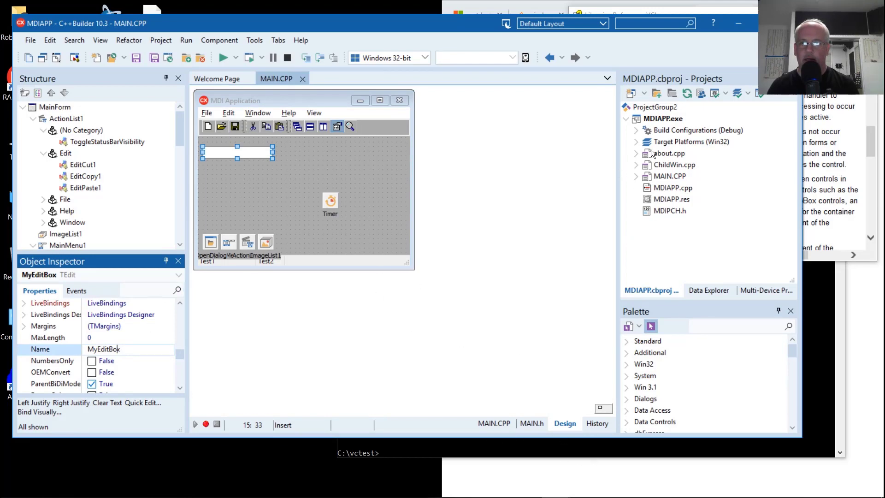
mouse_move(651, 172)
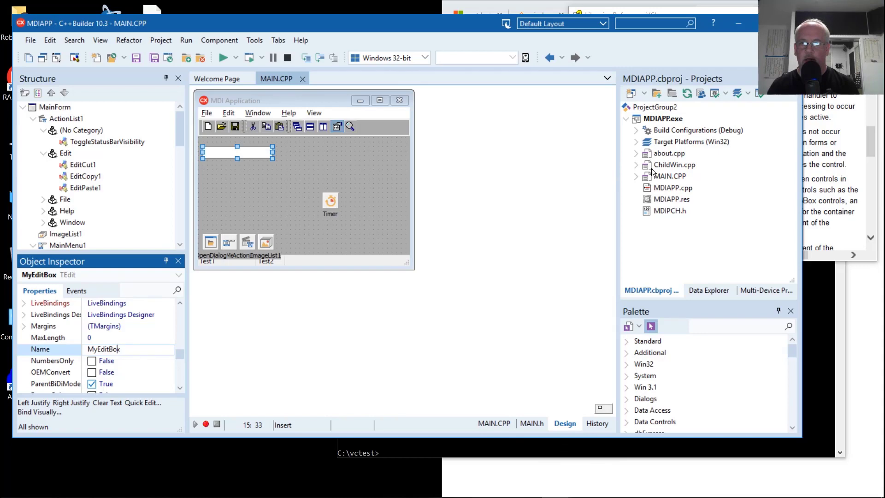
mouse_move(638, 181)
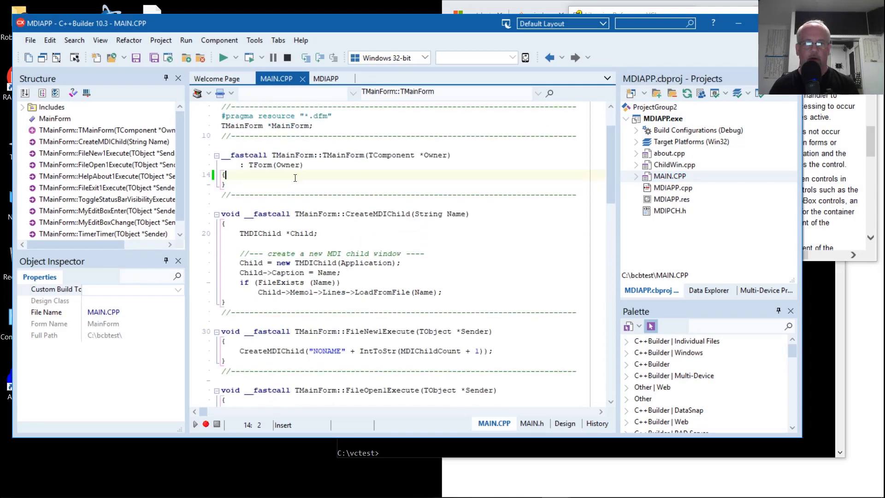
Step: Set MyEditBox->Text = helloworld(); in the TMainForm constructor, fixing the spelling
type("My")
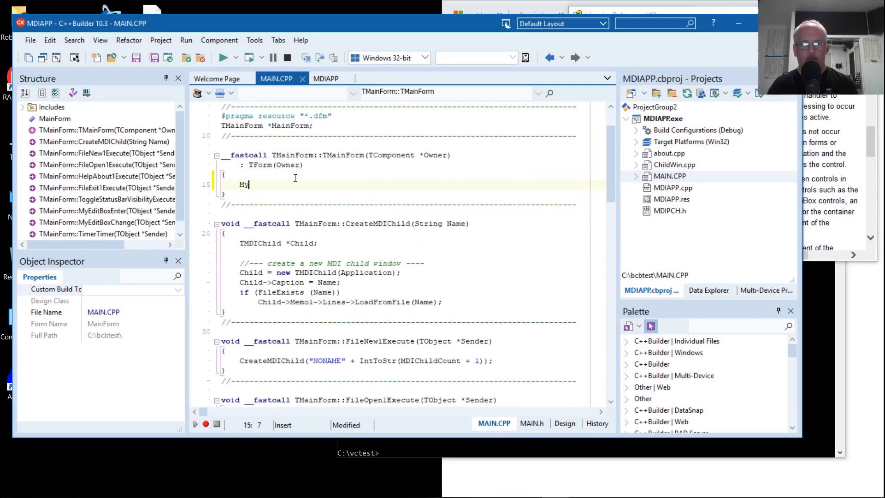
type("Edit")
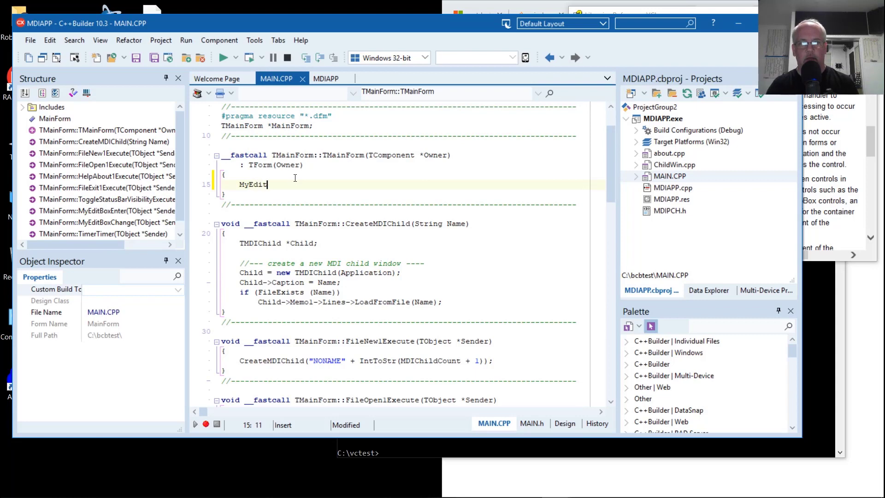
type("Box->")
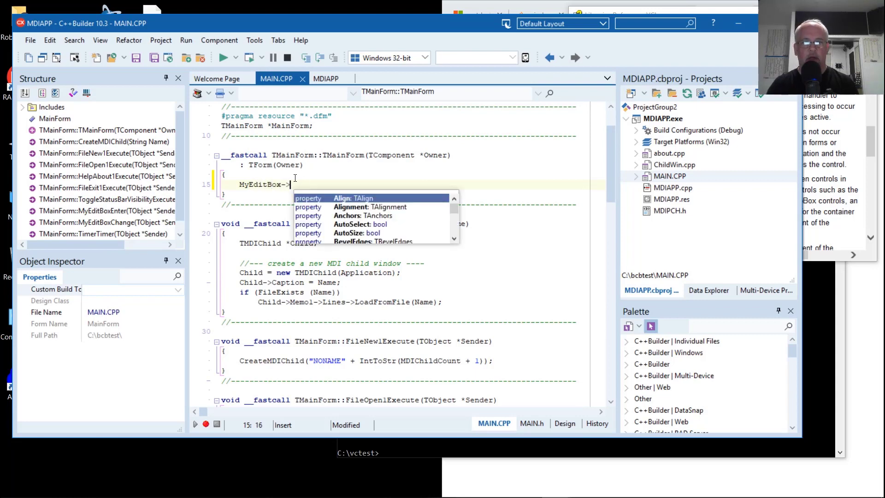
type("Text = hellow")
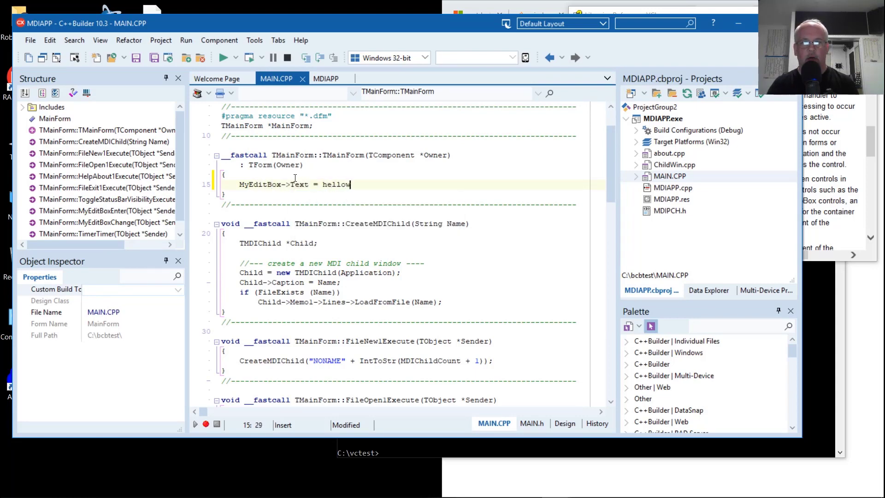
type("orld();")
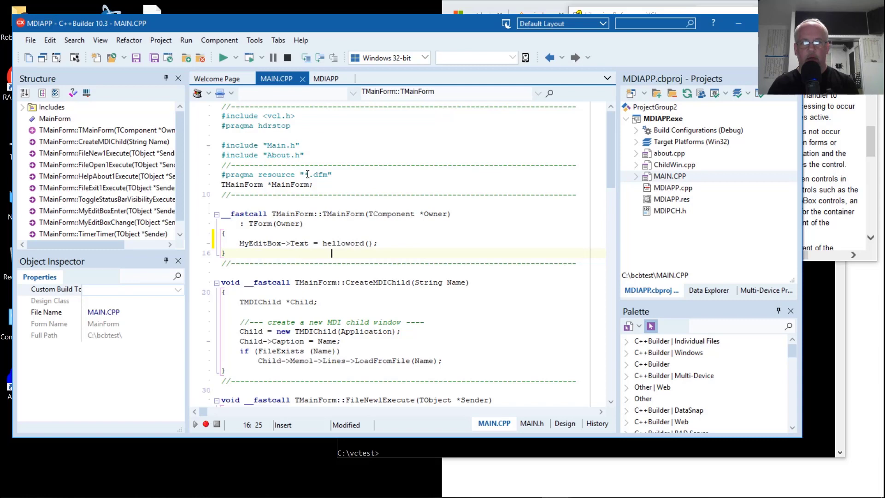
double_click(343, 244)
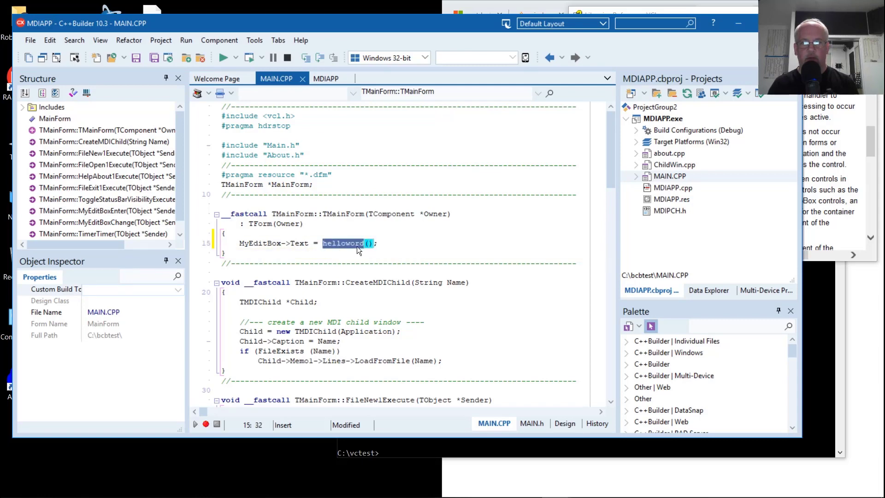
left_click(370, 243)
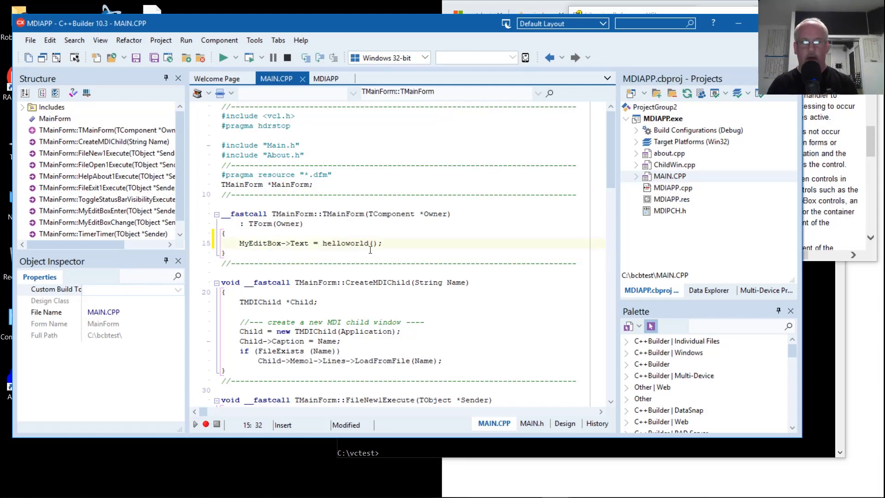
Step: Add #include "vctest.h" under About.h and bring up the project options
left_click(332, 155)
type("#include \"vcltest")
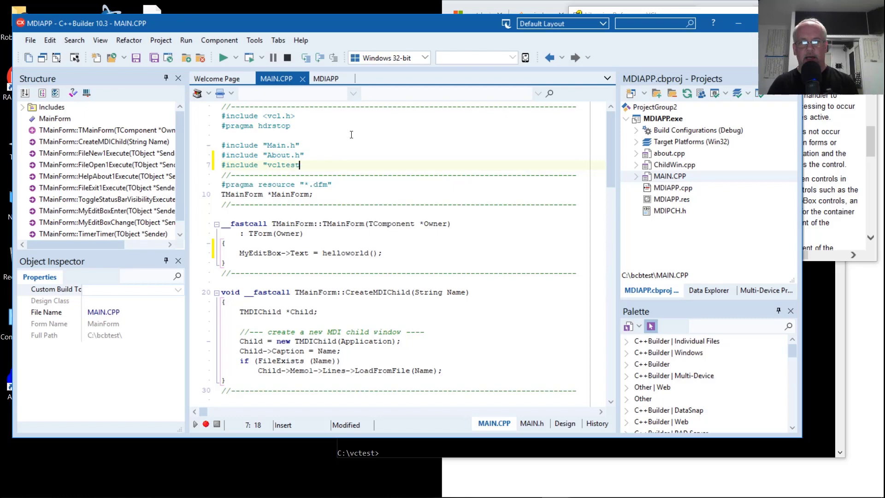
type(".h\"")
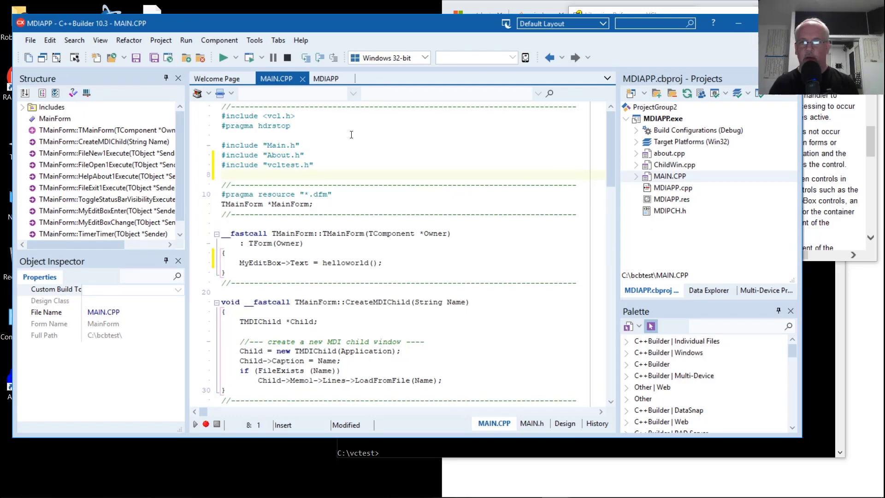
mouse_move(538, 140)
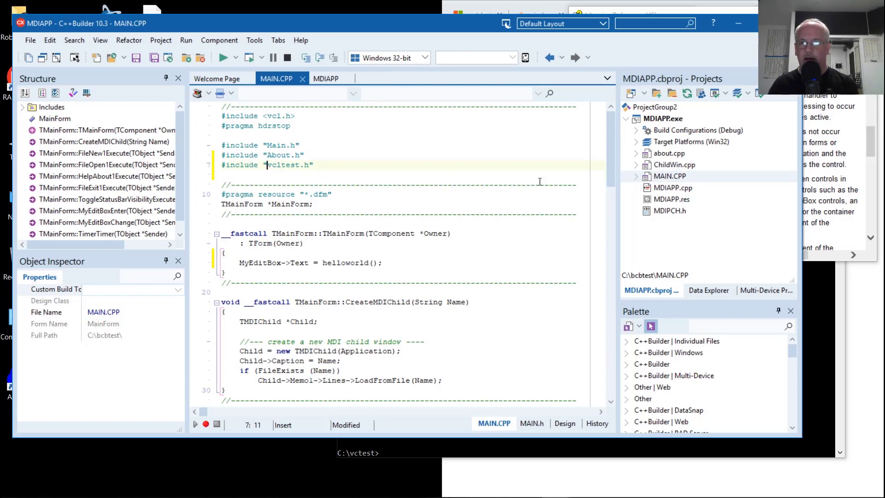
right_click(651, 118)
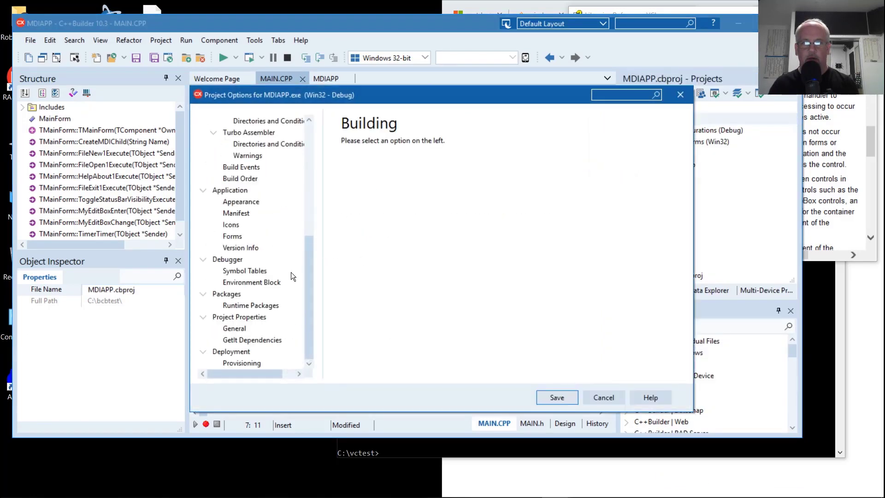
Step: Add c:\vctest to the compiler's include file search path and save the options
left_click(258, 188)
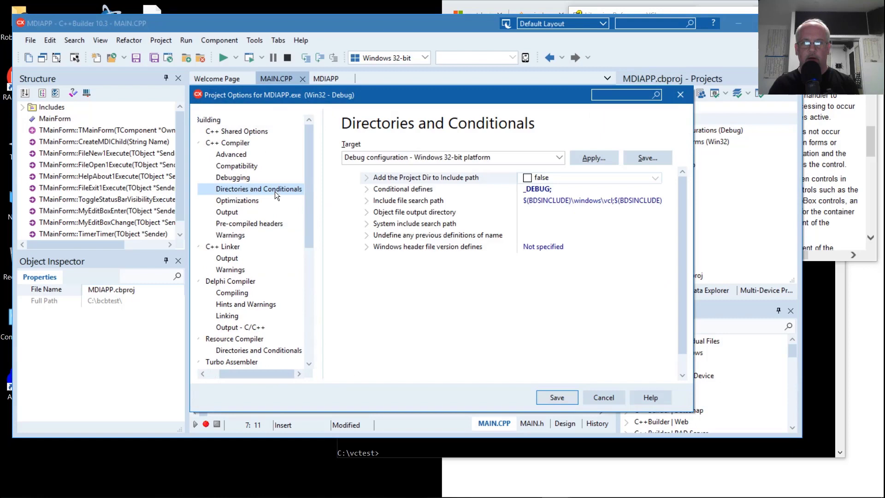
left_click(367, 201)
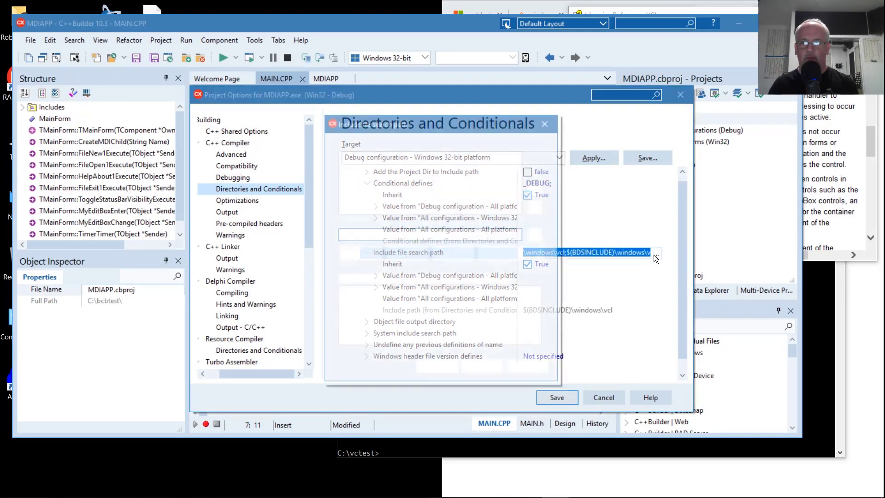
left_click(657, 251)
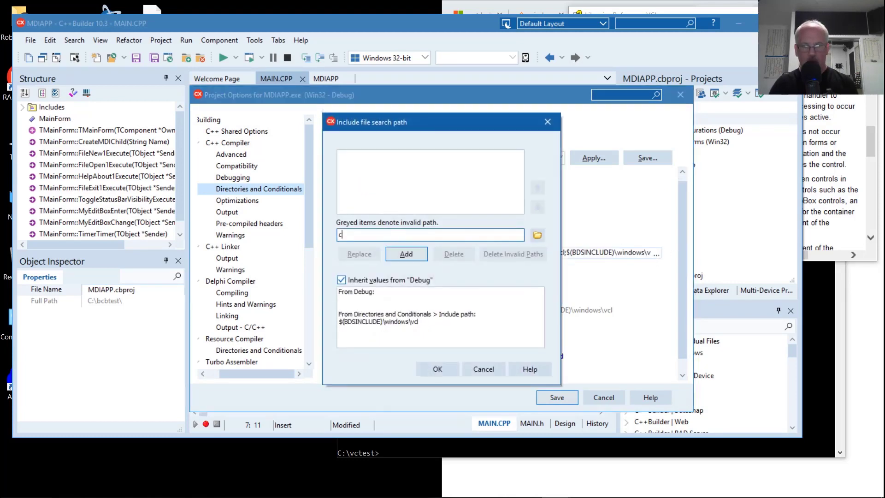
type(":\\vctest")
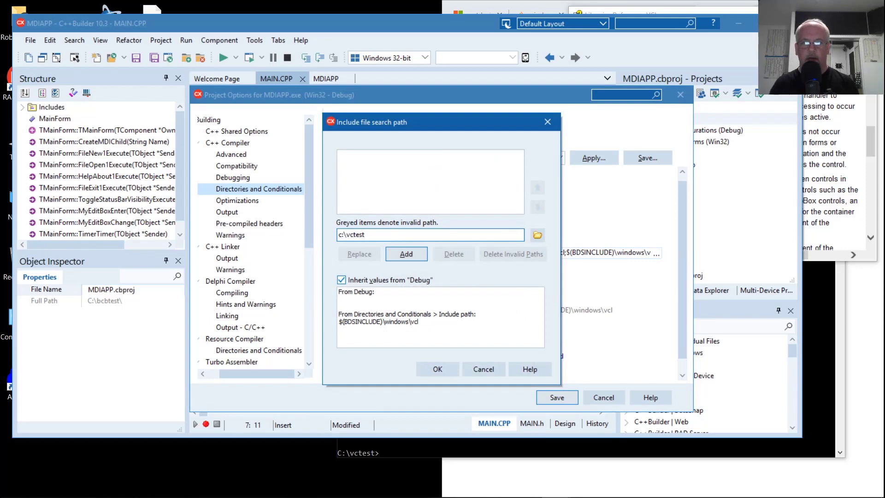
left_click(437, 369)
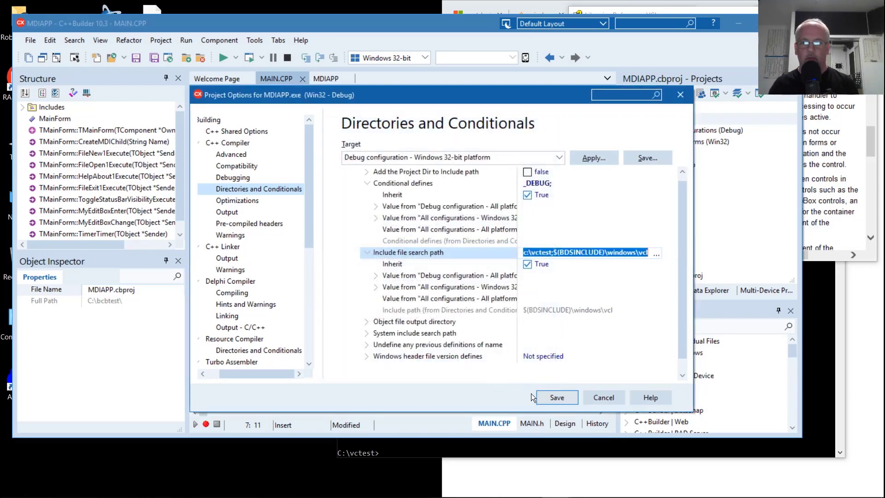
left_click(557, 398)
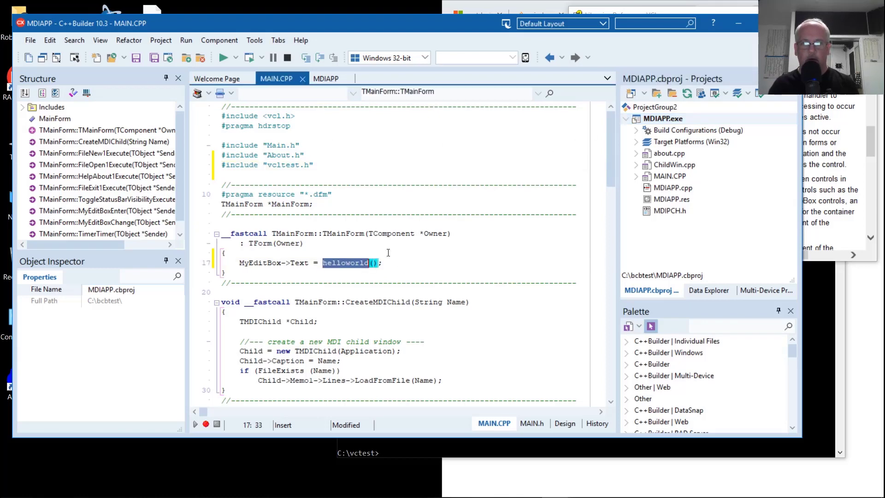
Step: Build MDIAPP, which compiles but fails linking on unresolved external _helloworld
right_click(664, 118)
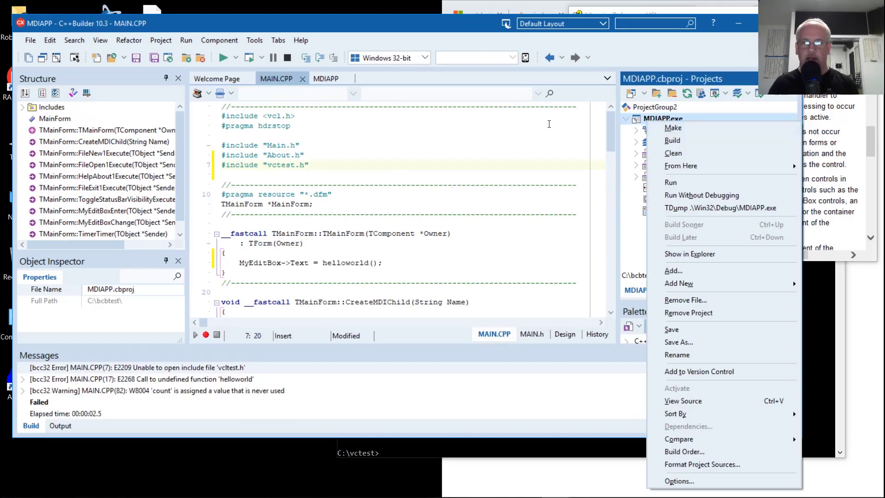
left_click(672, 140)
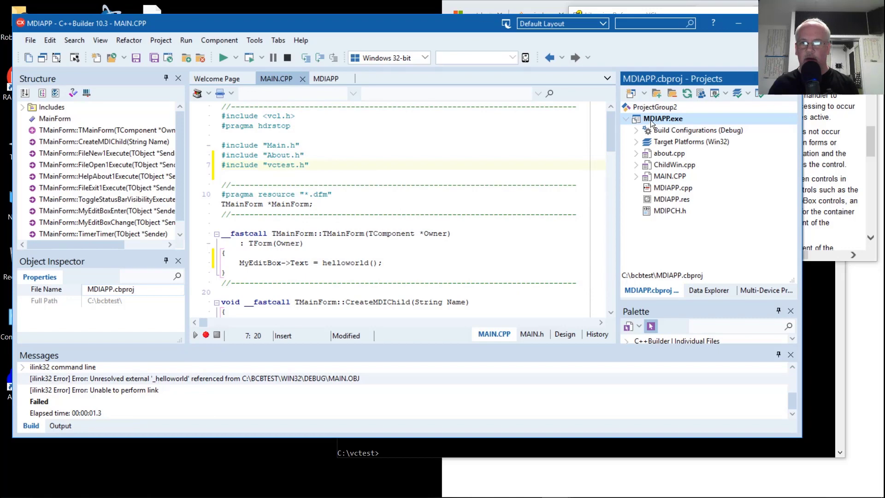
right_click(665, 118)
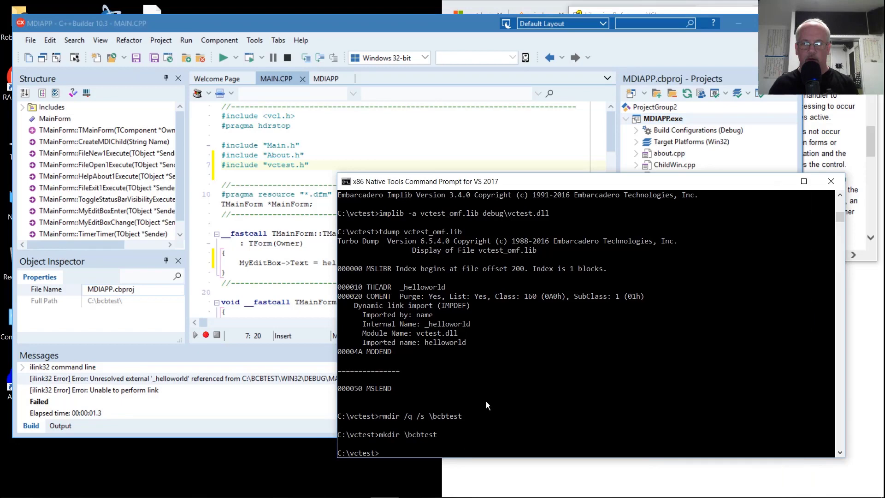
Step: Enter implib vctest_omf.lib debug\vctest.dll at the VS command prompt
type("implib")
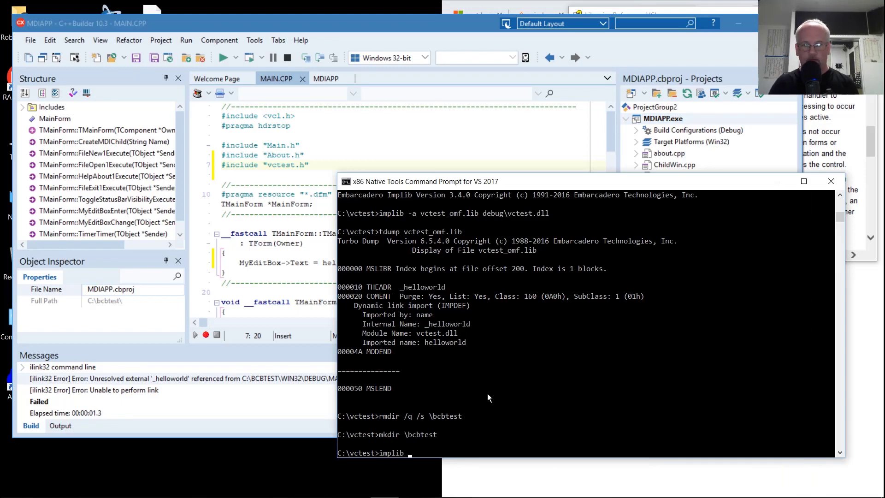
type("vctest")
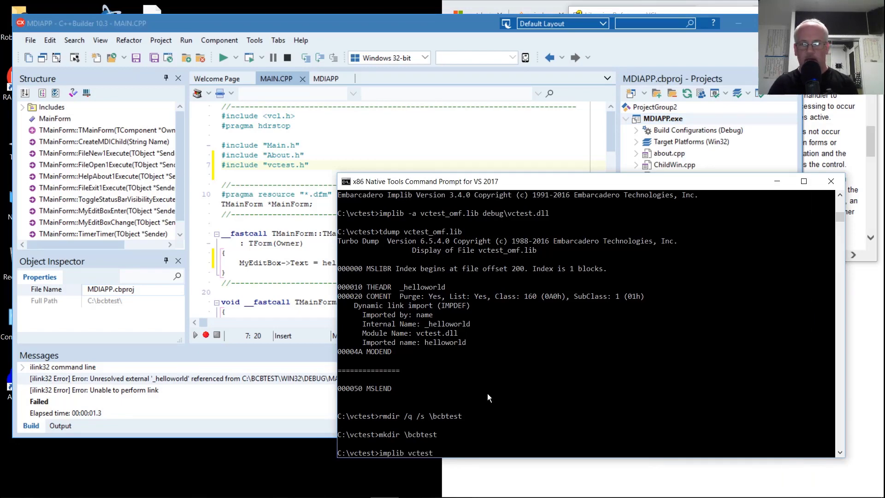
type("_omf.lib")
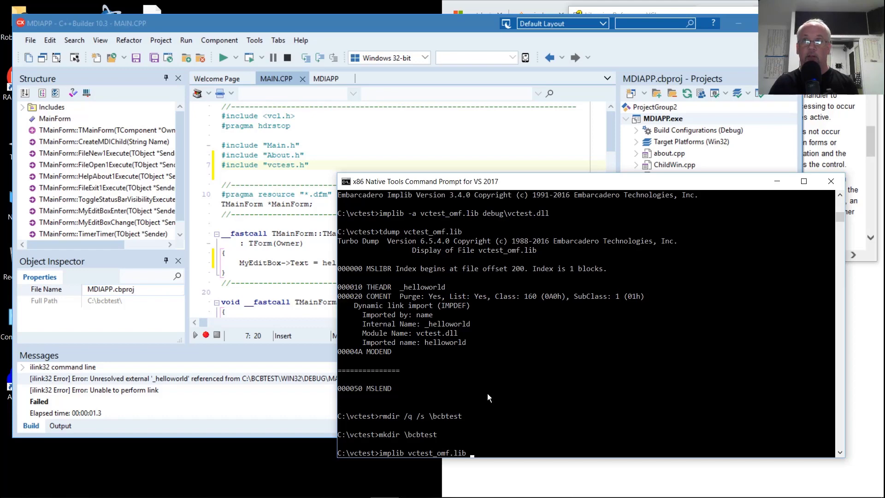
type("debug\\vc")
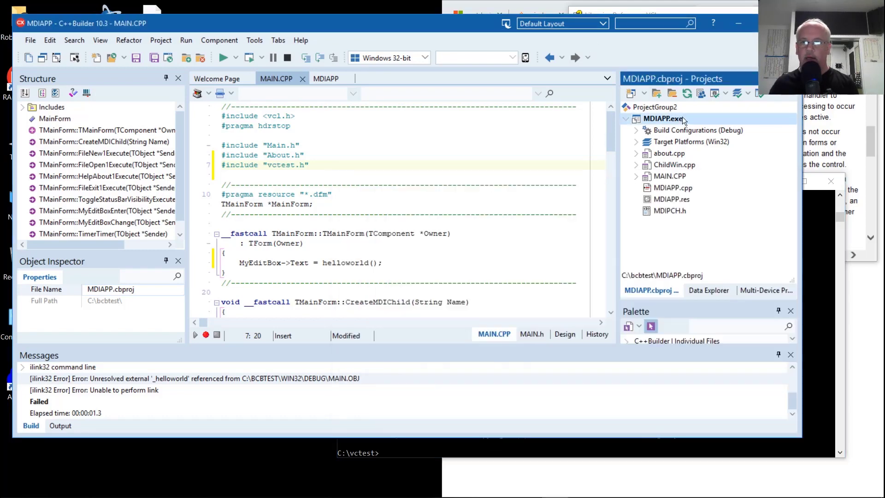
Step: Add c:\vctest\vctest_omf.lib to MDIAPP and rebuild; linking still fails with 2 errors
right_click(656, 118)
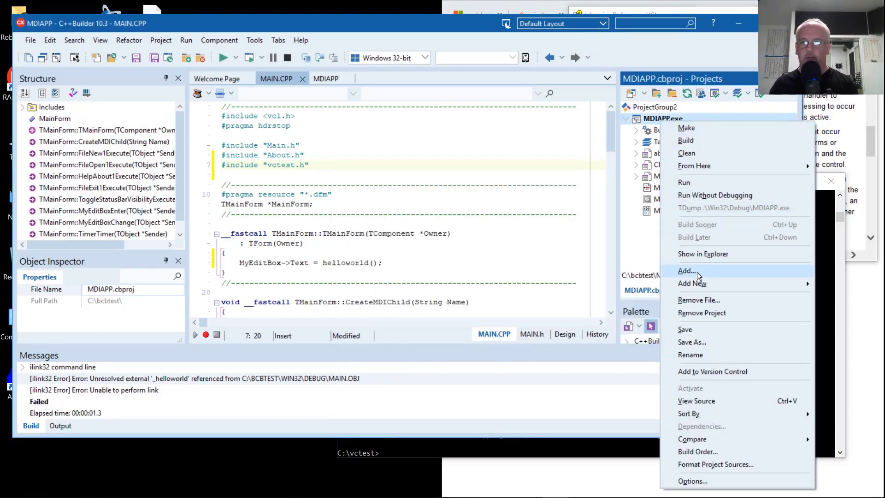
left_click(686, 272)
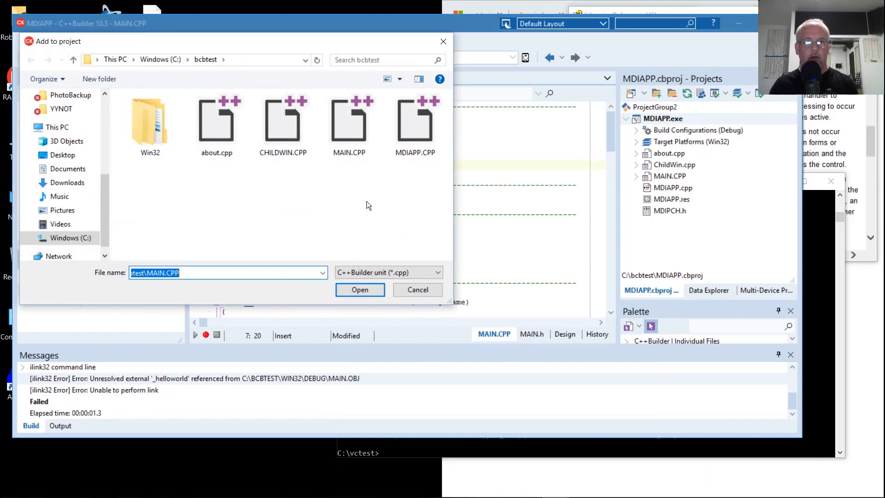
type("c:\\vctest")
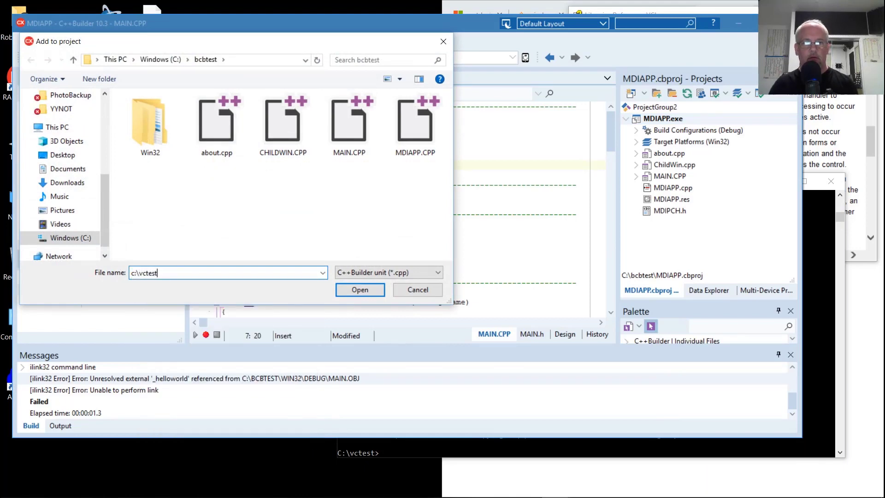
type("\\vctest_o")
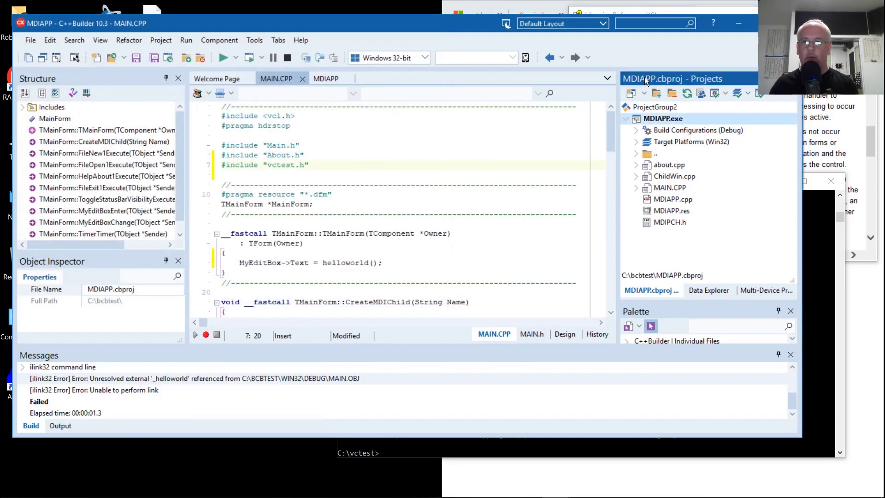
left_click(222, 57)
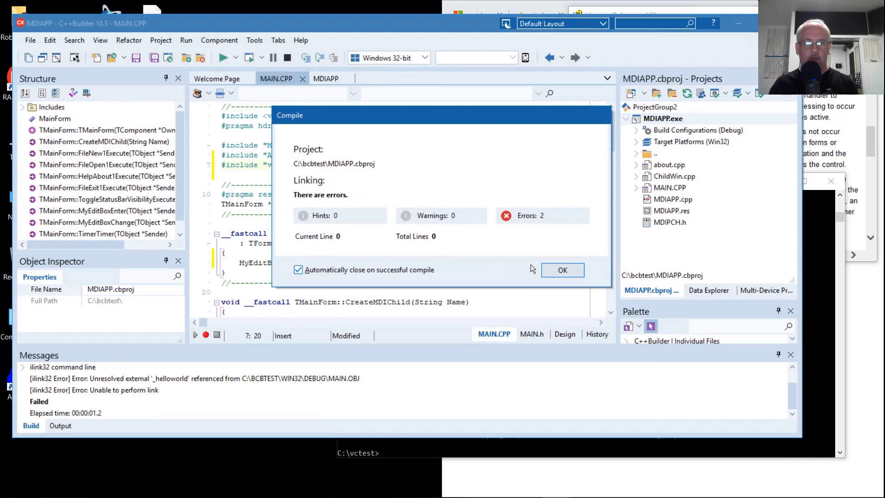
left_click(563, 270)
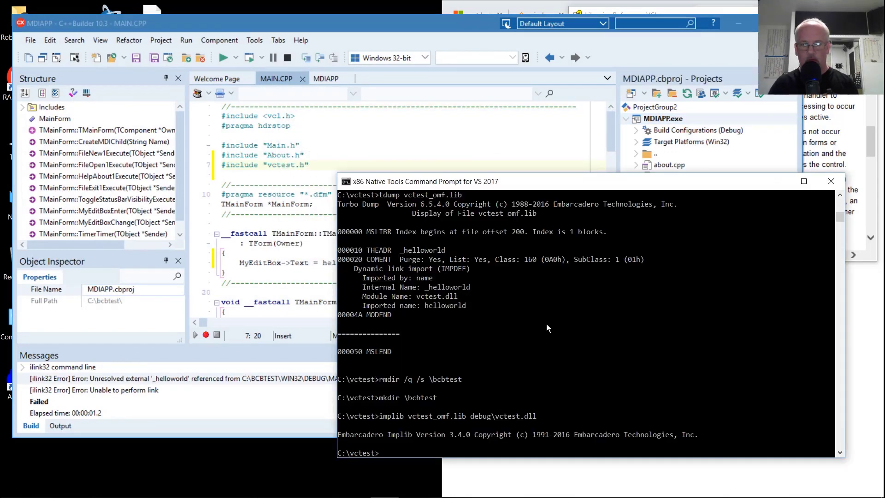
Step: Run tdump vctest_omf.lib to see helloworld imported by ordinal from vctest.dll
type("tdump vctest_omf.lib")
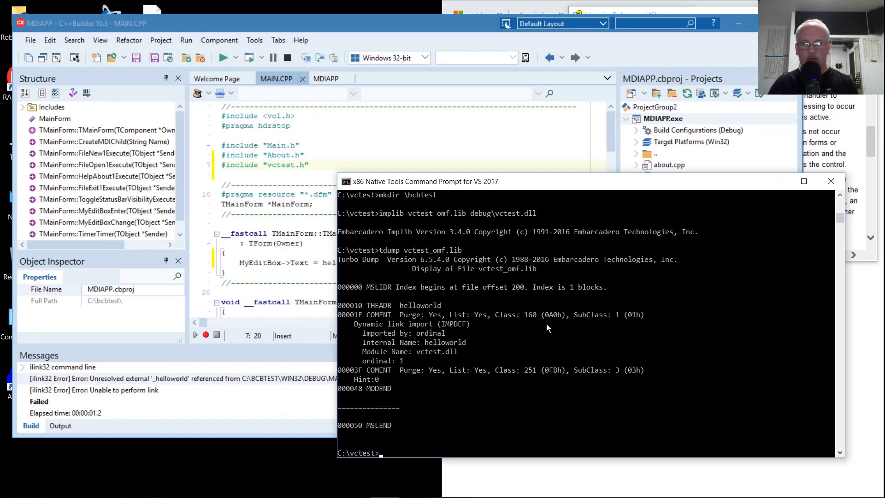
mouse_move(511, 326)
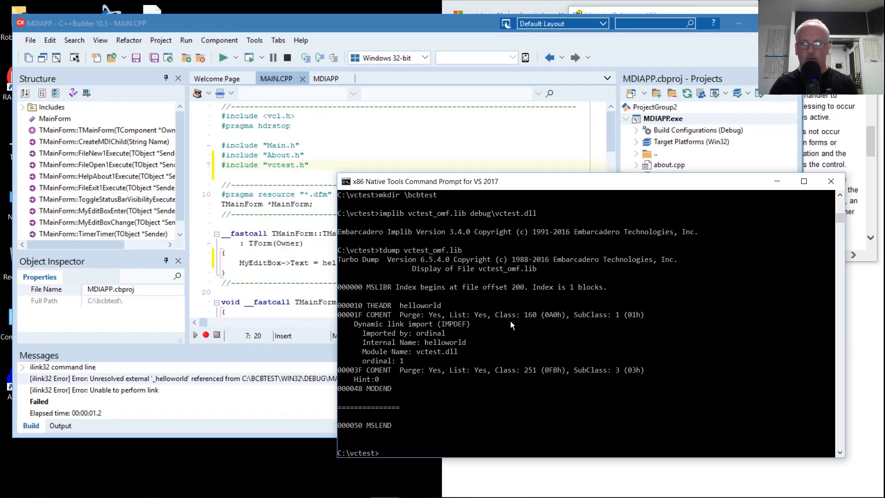
mouse_move(457, 349)
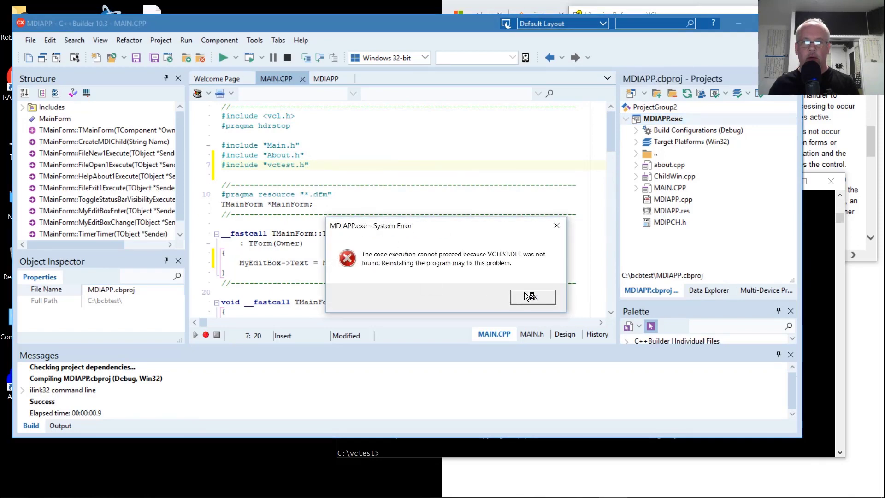
mouse_move(500, 268)
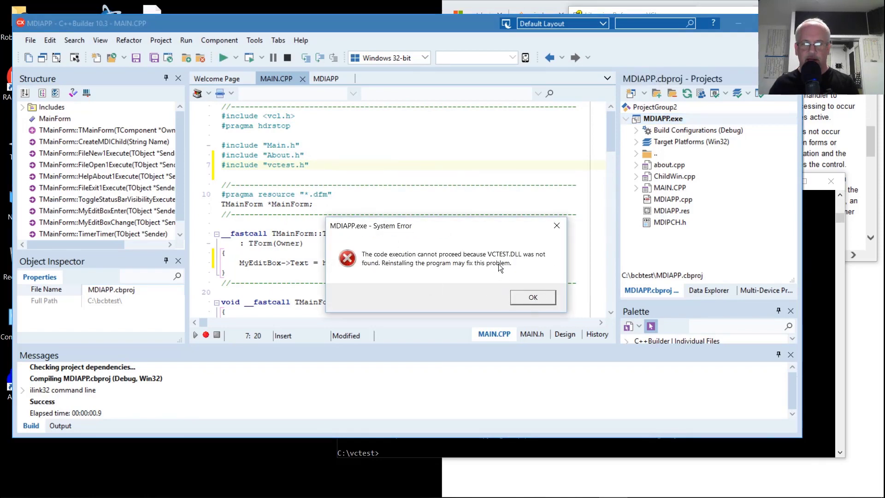
Step: Dismiss the VCTEST.DLL not found error and bring up the MDIAPP project options
left_click(533, 297)
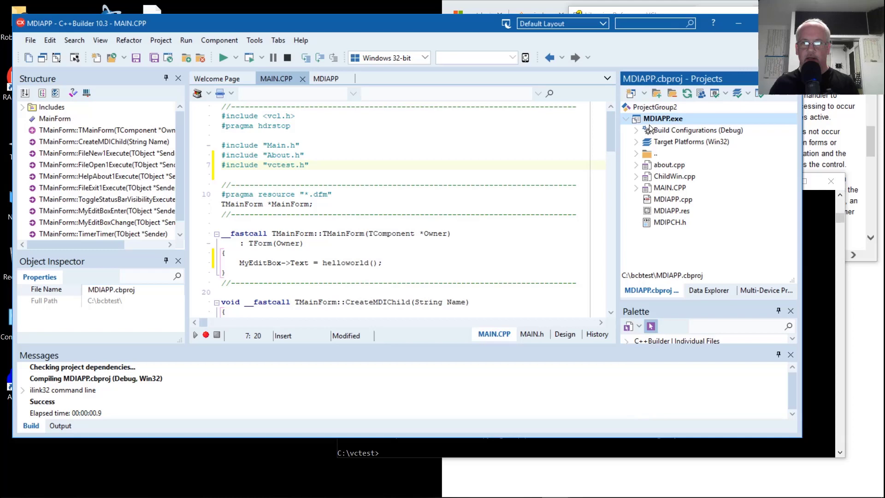
mouse_move(657, 121)
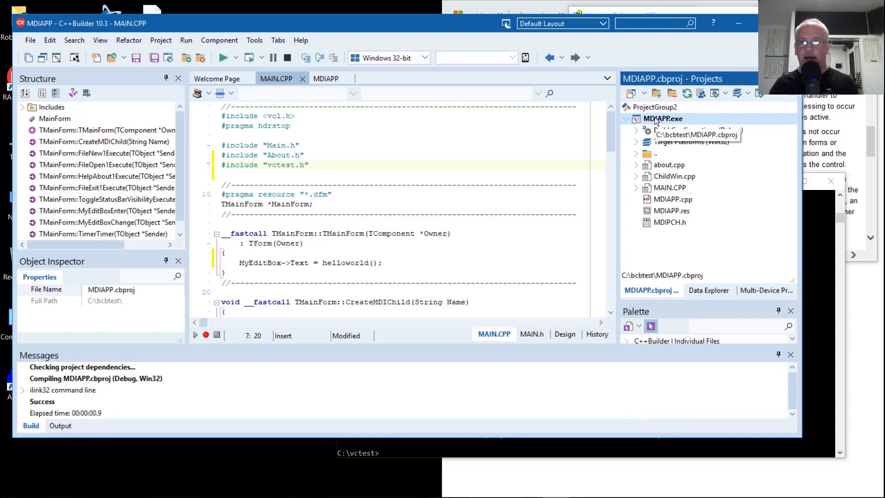
right_click(664, 118)
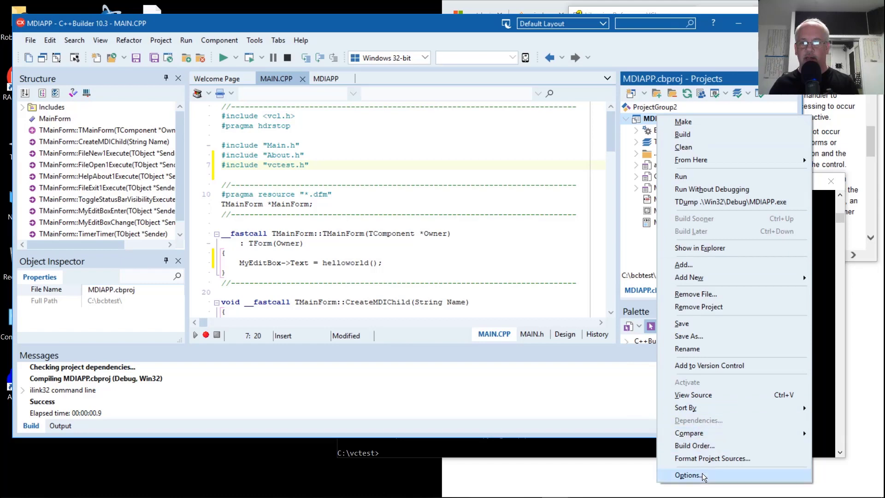
left_click(686, 476)
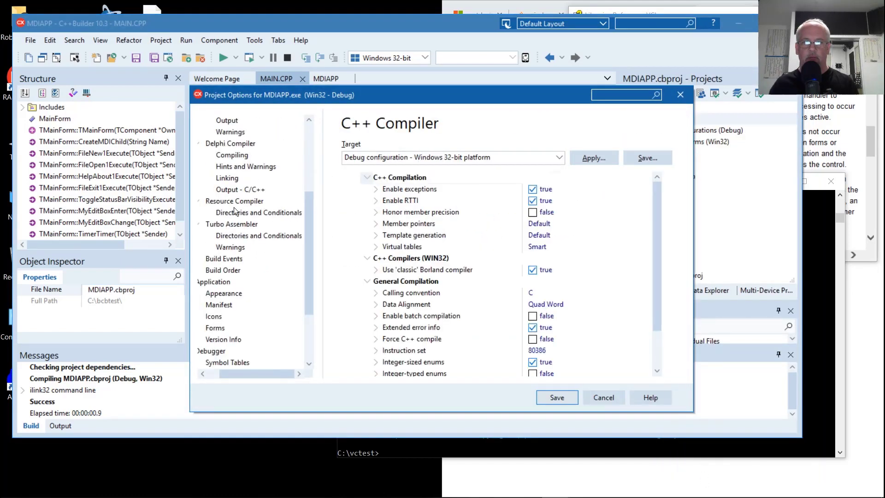
Step: Adjust the project options and run MDIAPP so its edit box shows Hello, world!
scroll("down", 3)
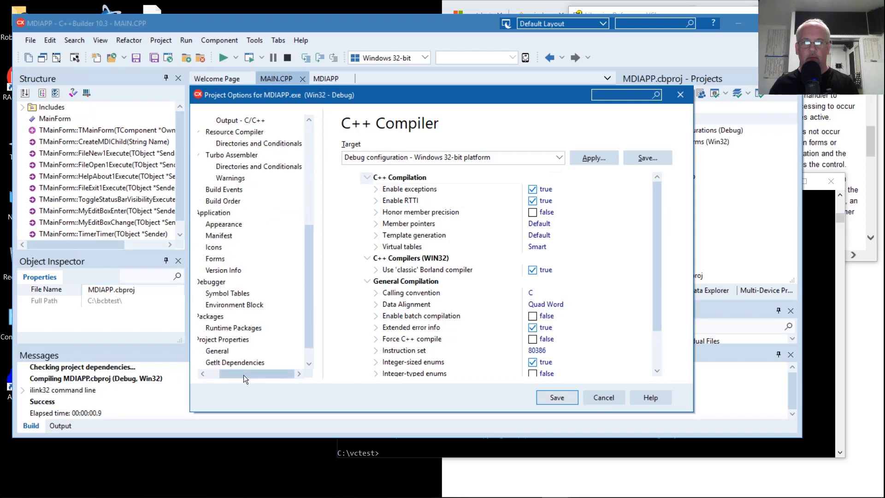
left_click(226, 282)
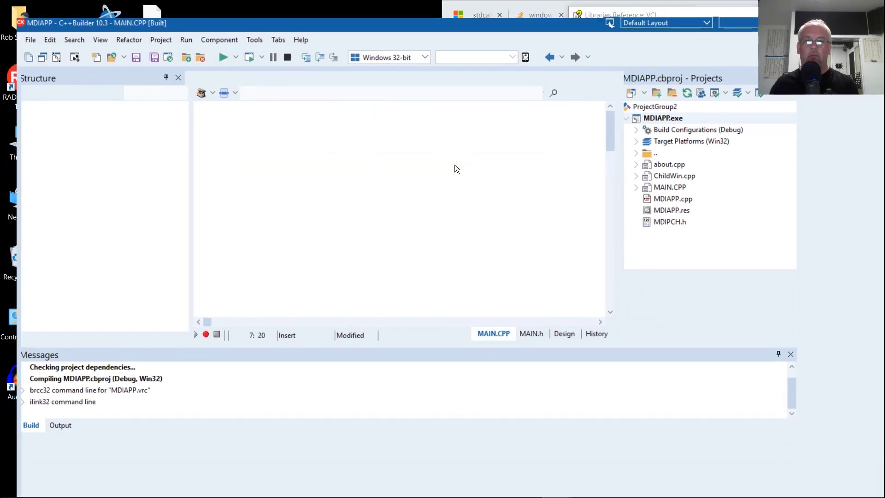
left_click(223, 57)
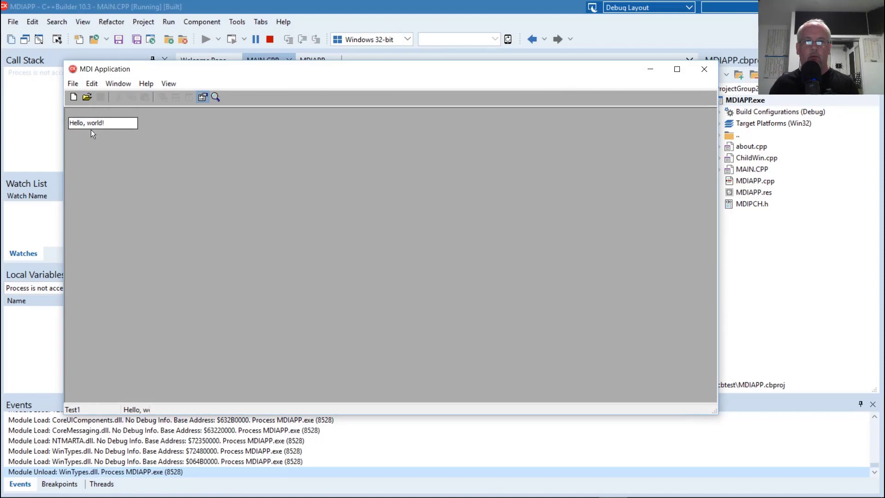
mouse_move(714, 75)
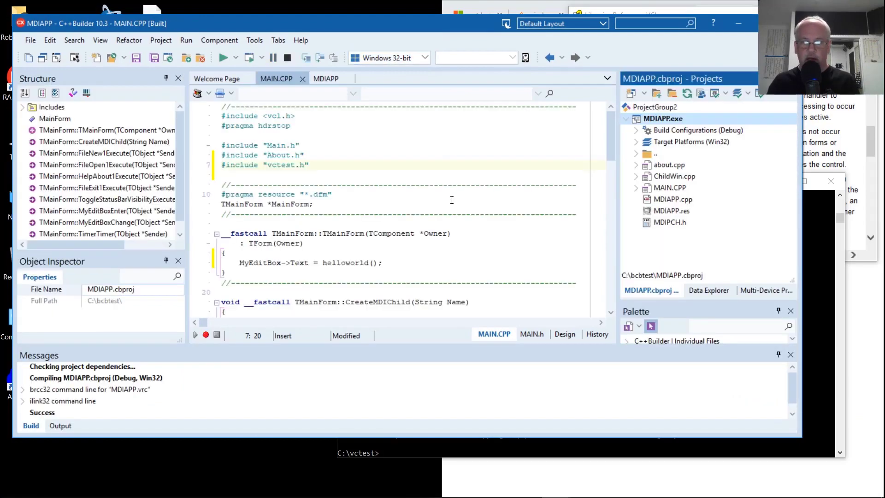
mouse_move(487, 478)
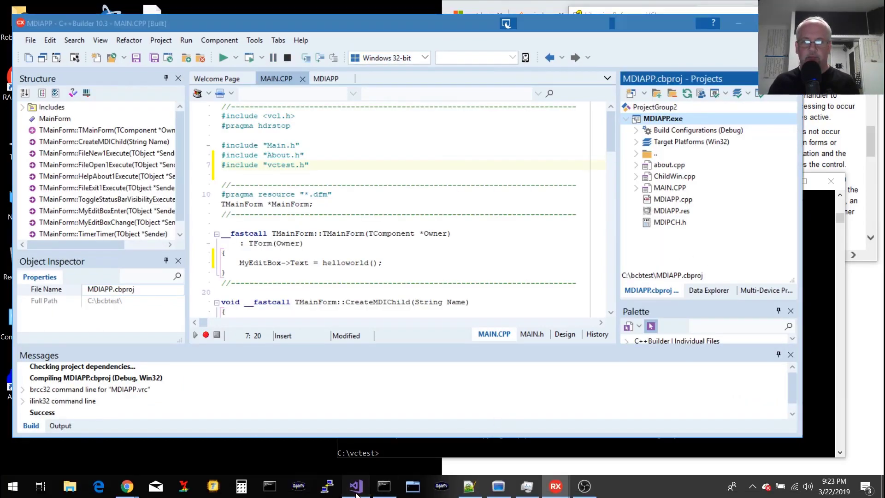
Step: In Visual Studio close the MFCApplication2 solution, load vctest and show vctest.h
left_click(355, 486)
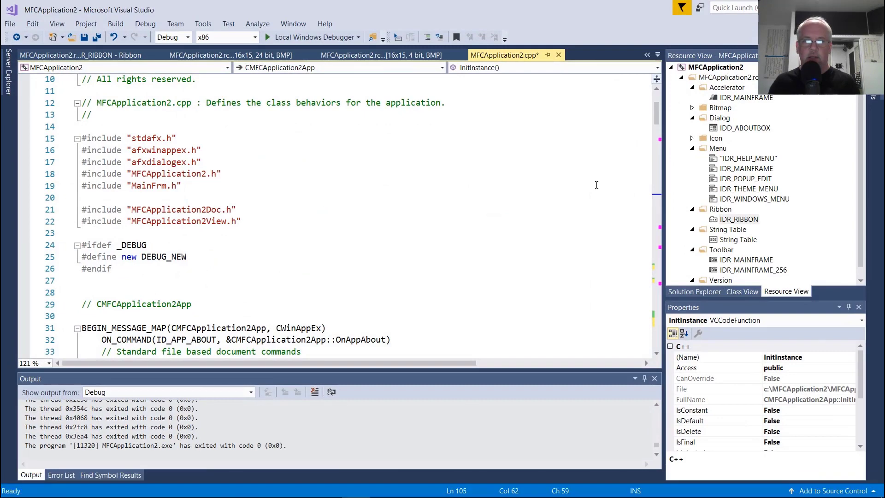
left_click(17, 24)
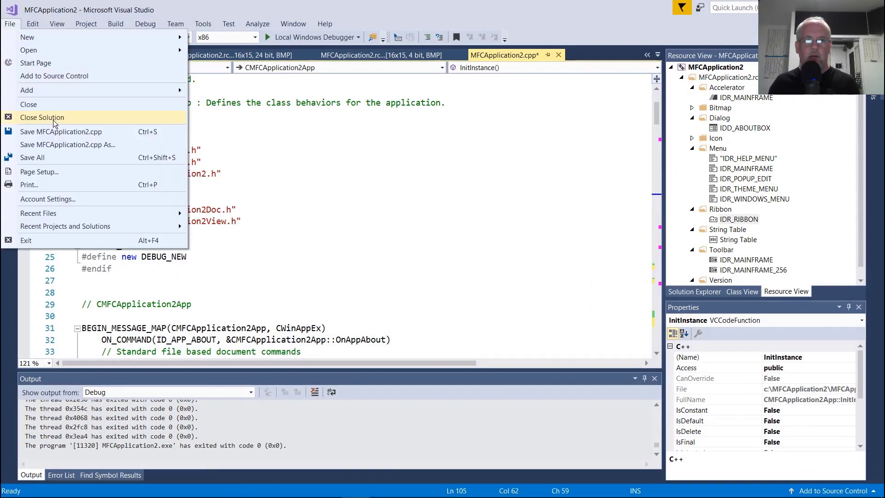
mouse_move(63, 227)
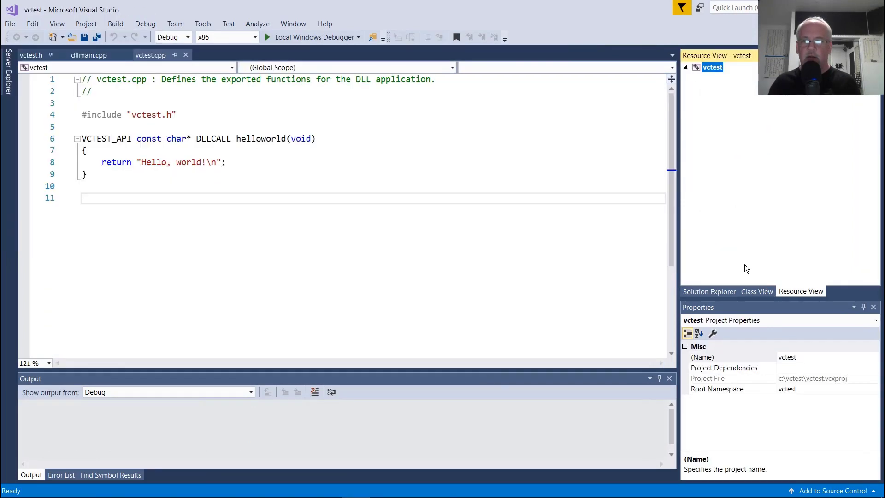
mouse_move(350, 105)
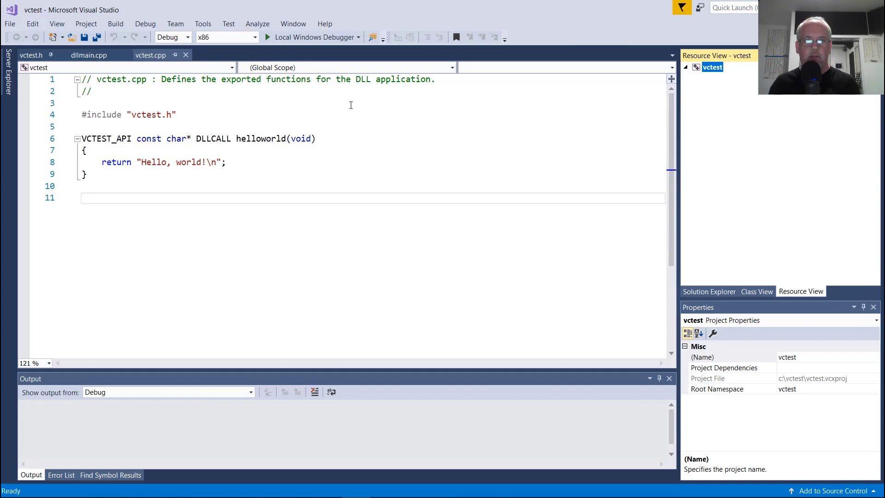
left_click(30, 55)
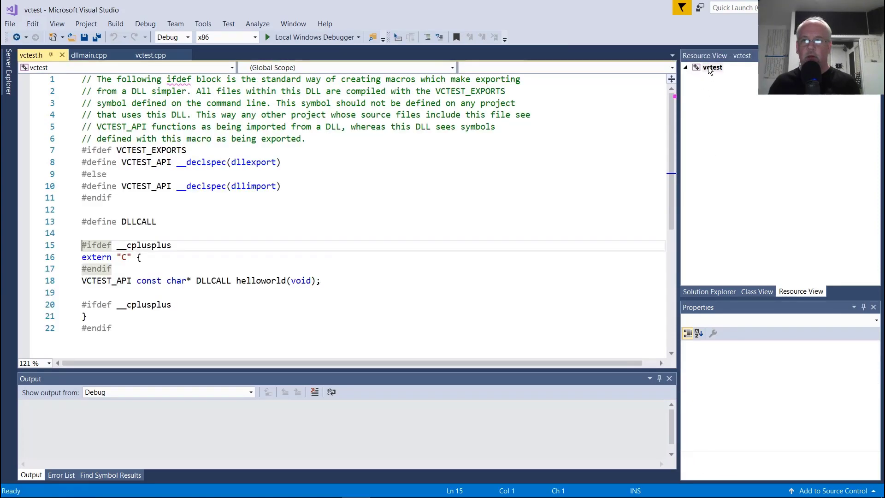
left_click(709, 291)
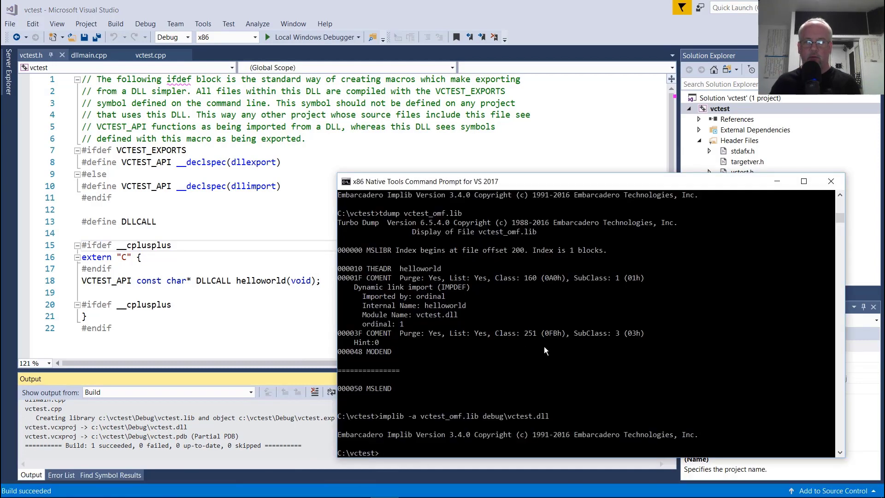
Step: Rerun implib -a on debug\vctest.dll and tdump vctest_omf.lib, showing _helloworld@0 imported by name
type("implib -a vctest_omf.lib debug\\vctest.dll")
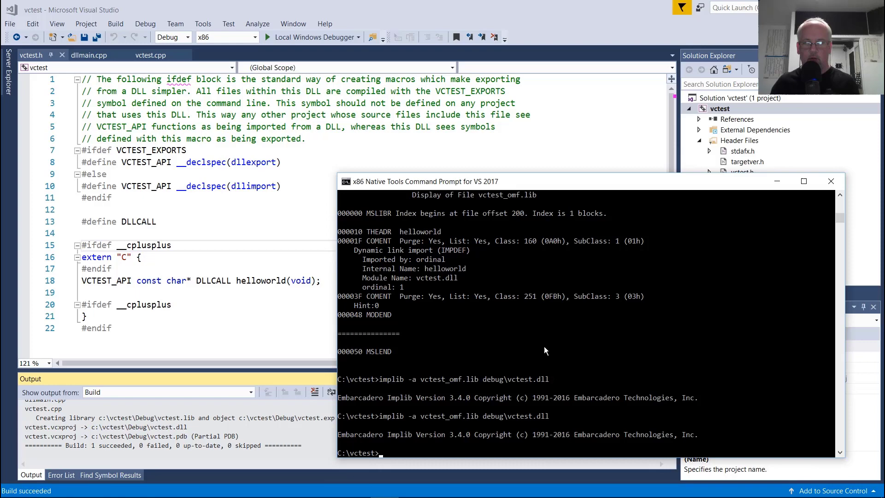
type("tdump vctest_omf.lib")
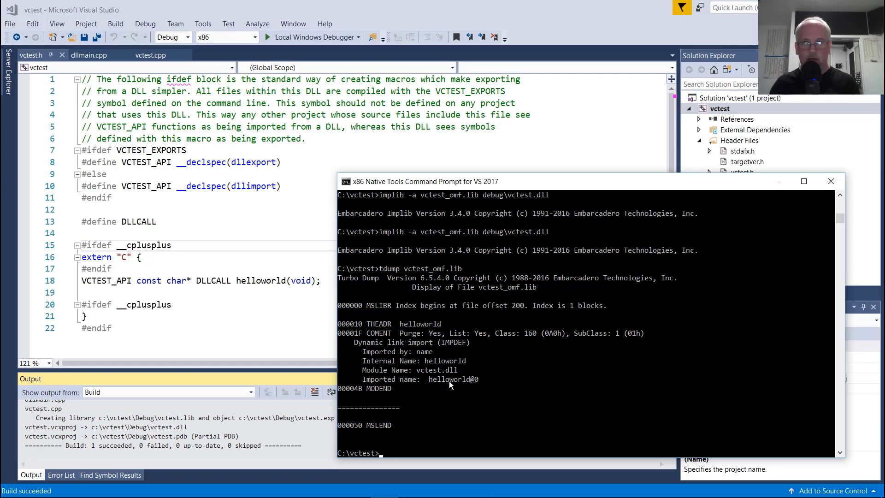
mouse_move(473, 387)
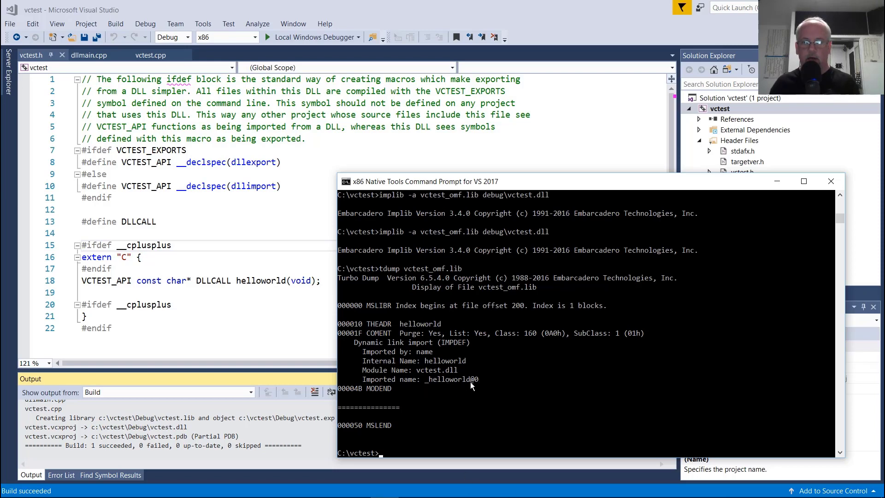
mouse_move(457, 383)
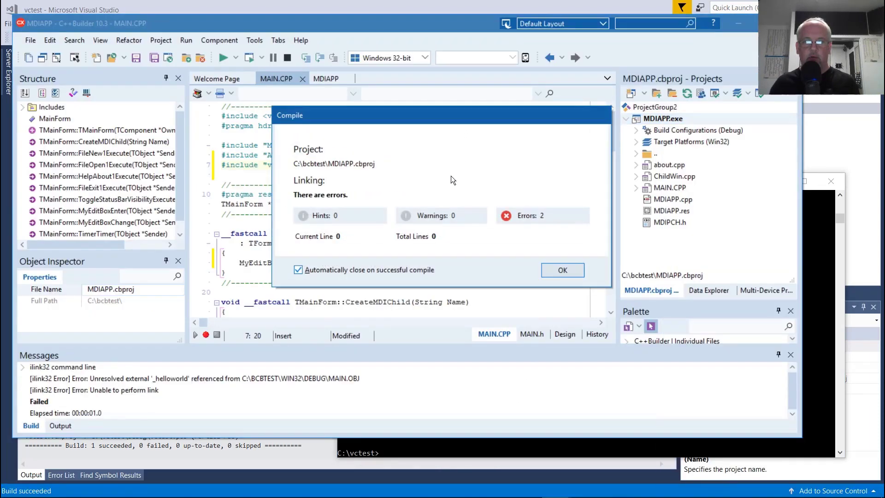
mouse_move(161, 382)
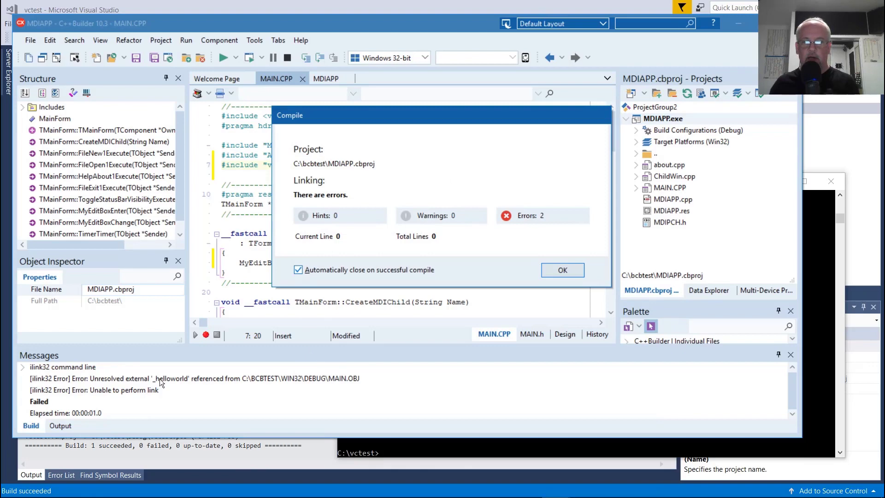
Step: Dismiss the MDIAPP link failure reporting unresolved external _helloworld
left_click(562, 270)
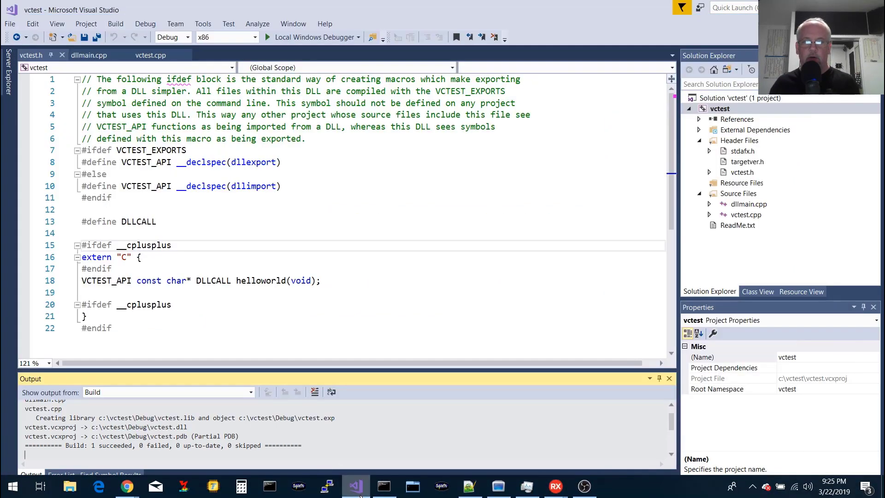
Step: Change the DLLCALL macro on line 13 of vctest.h to __stdcall
left_click(157, 221)
type(" __std")
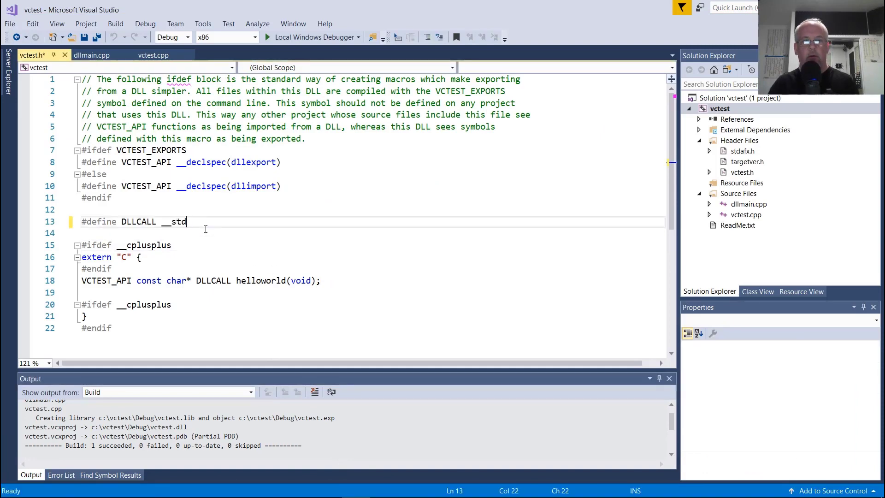
type("call")
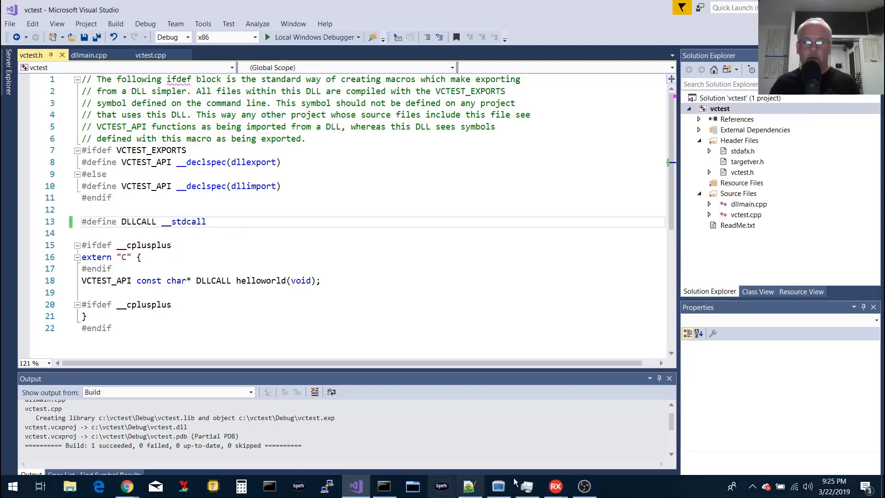
mouse_move(498, 486)
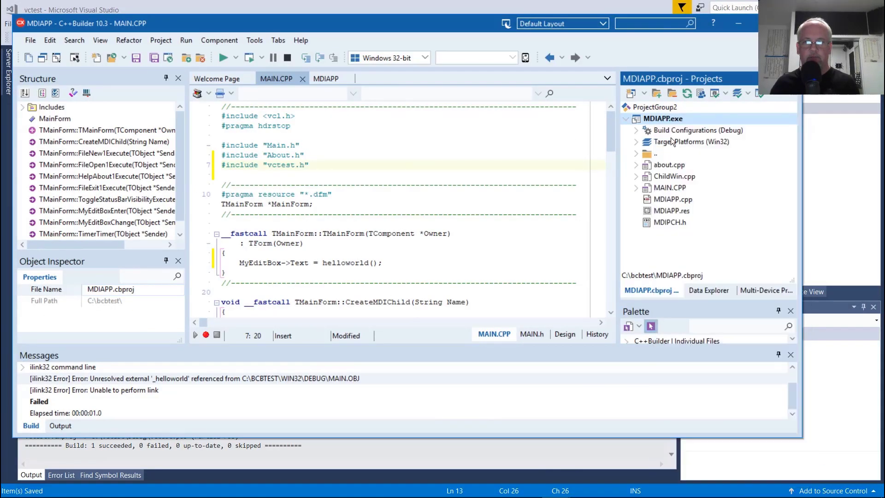
Step: Rebuild and run MDIAPP, confirm it shows Hello, world!, then close it
left_click(221, 58)
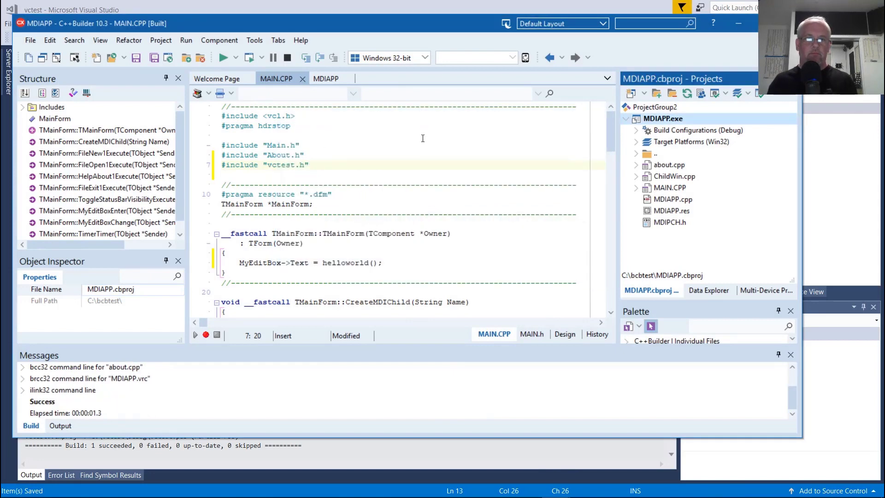
mouse_move(606, 144)
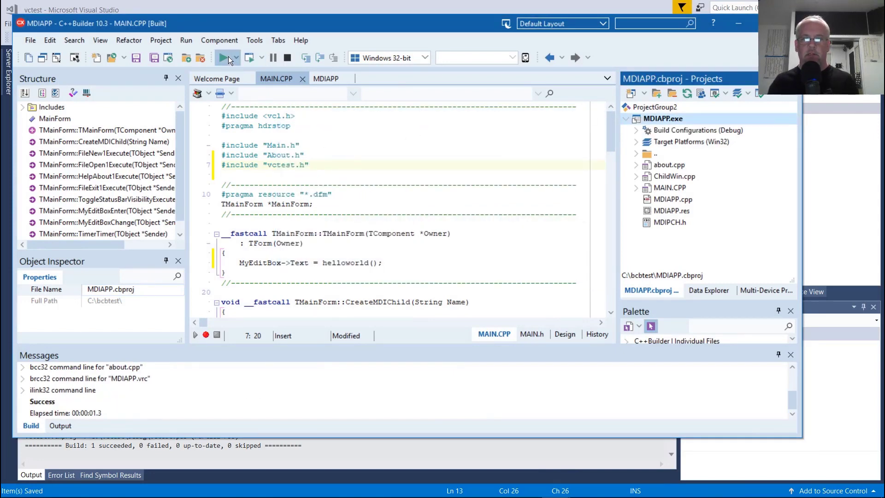
left_click(223, 57)
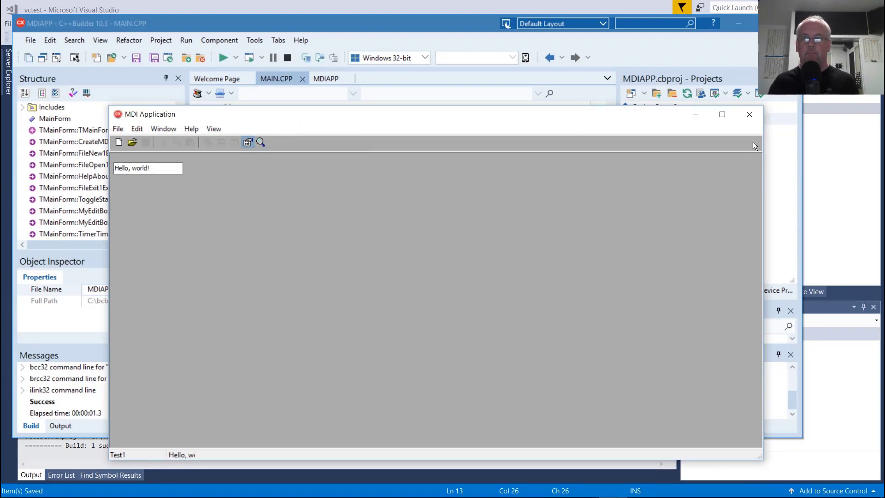
left_click(748, 114)
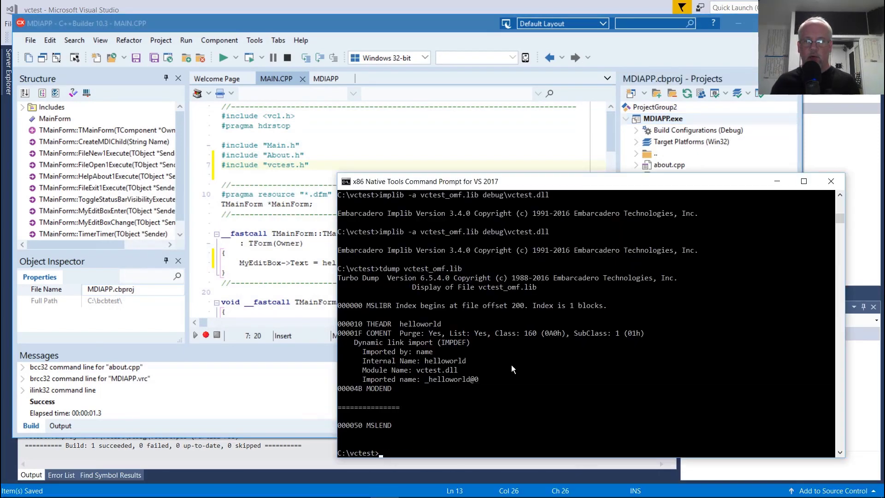
Step: Regenerate vctest_omf.lib from debug\vctest.dll with implib without the -a switch
type("implib vctest_omf.lib debug\\vctest.dll")
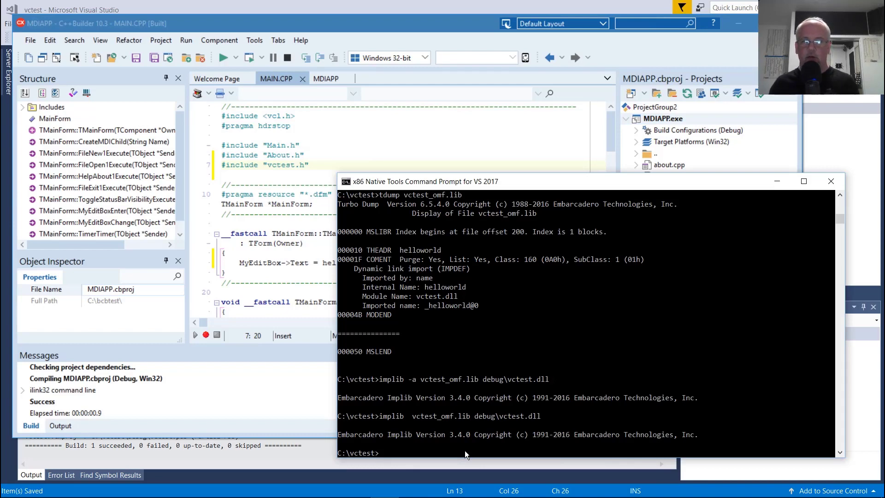
mouse_move(358, 29)
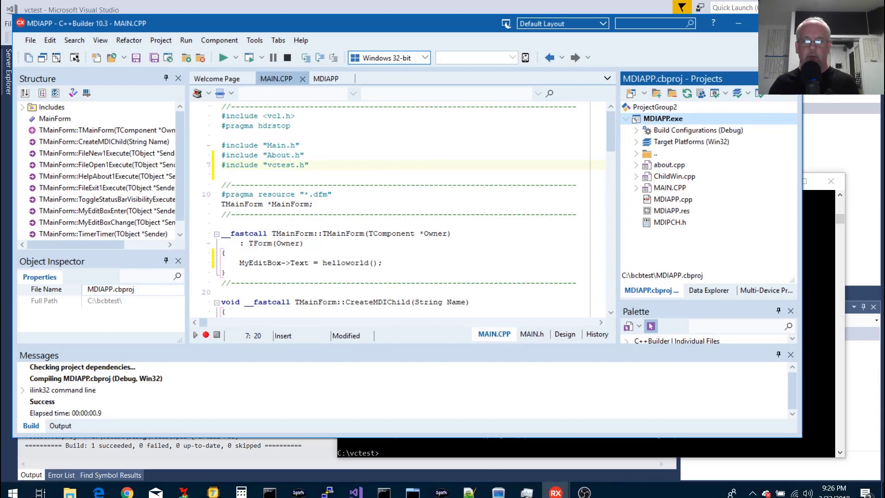
right_click(661, 119)
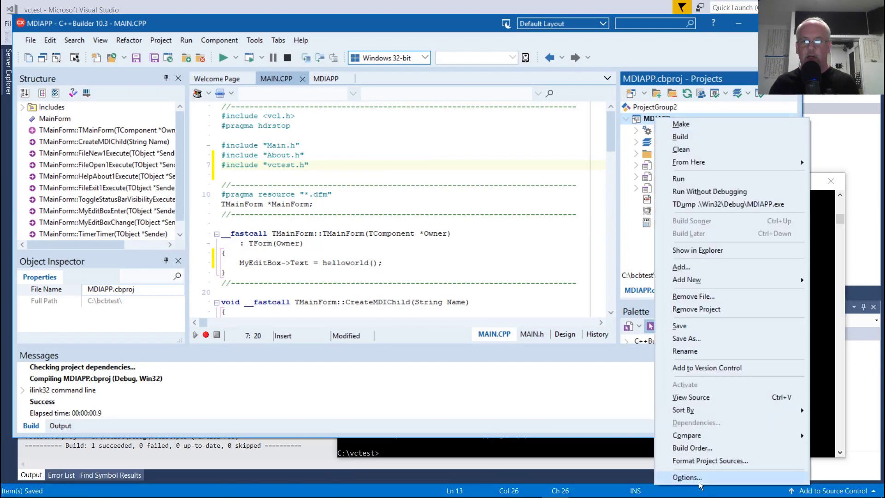
left_click(687, 478)
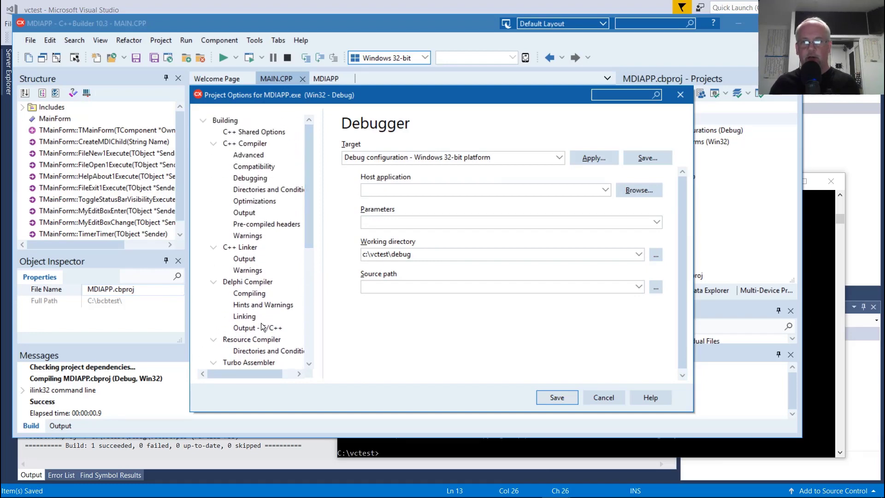
mouse_move(249, 331)
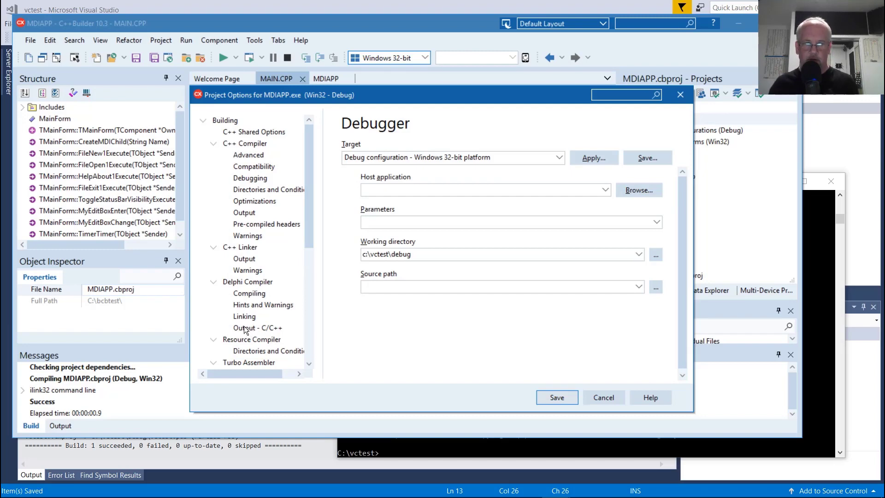
mouse_move(251, 331)
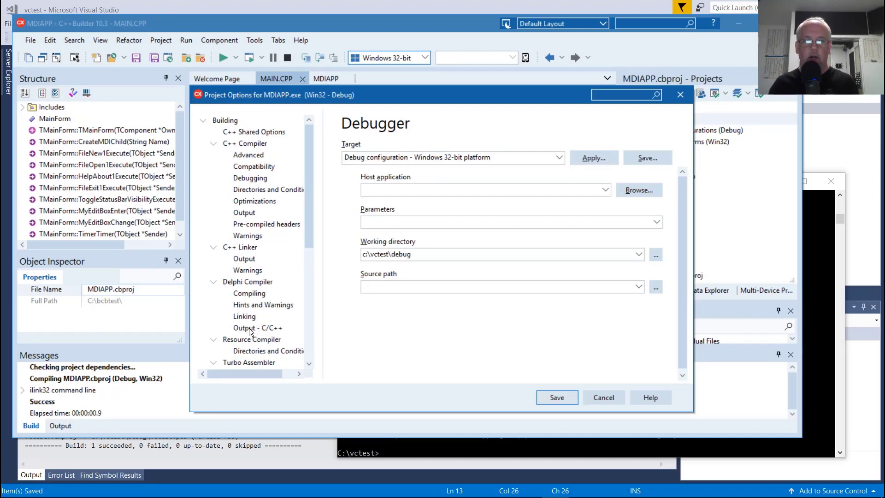
left_click(249, 155)
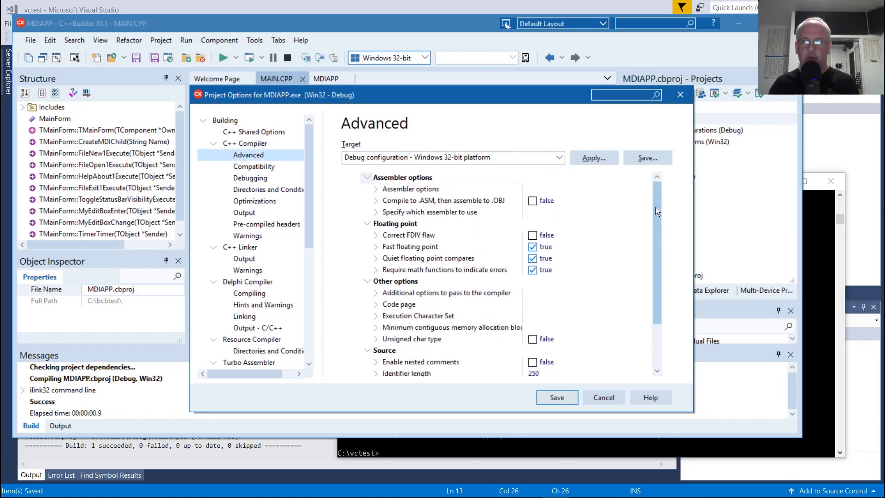
left_click(245, 143)
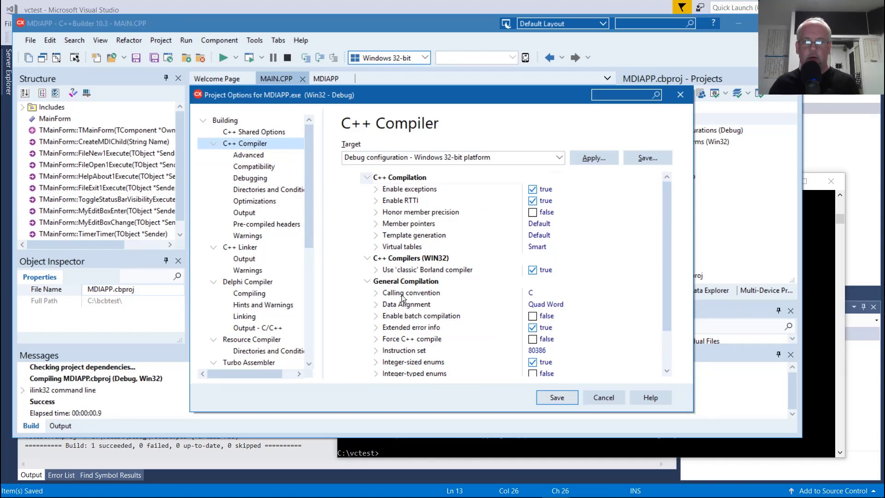
left_click(411, 293)
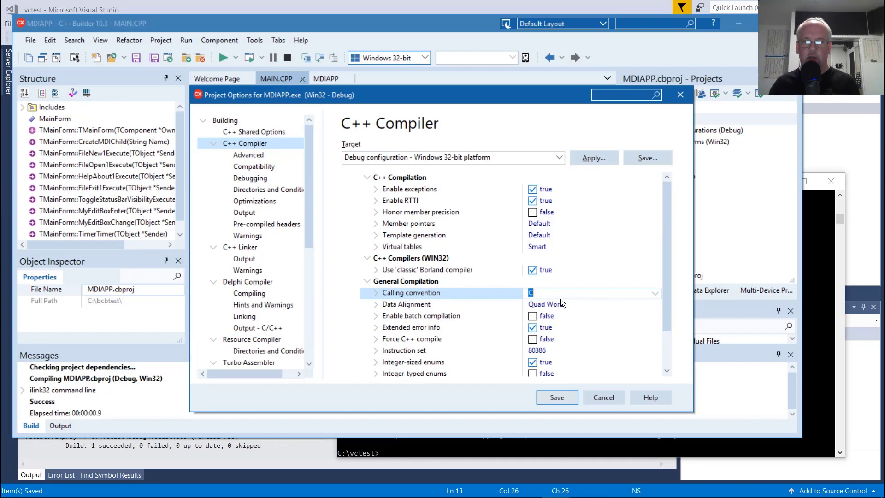
left_click(654, 294)
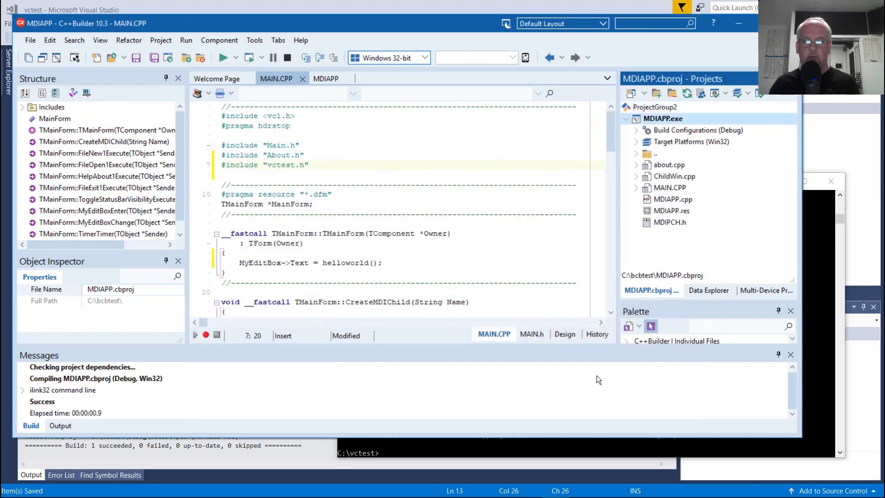
Step: Delete __stdcall from line 13 of vctest.h so DLLCALL is empty, then return to C++Builder
left_click(354, 485)
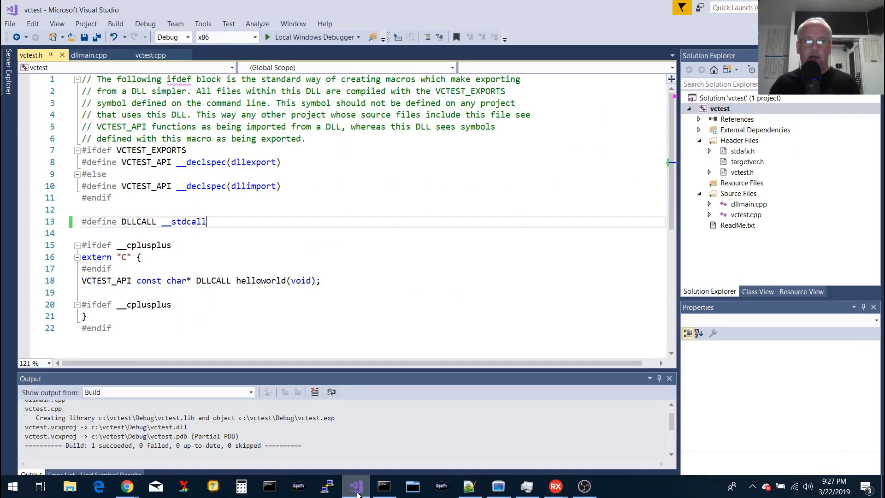
double_click(183, 222)
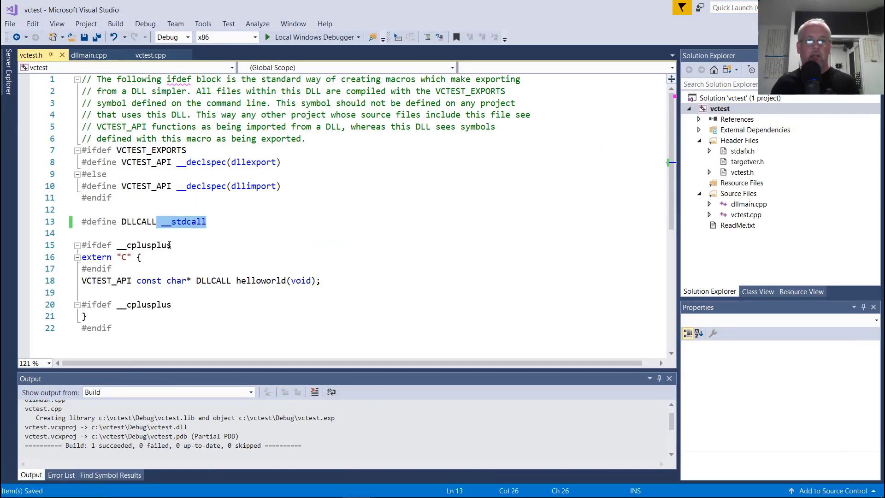
key("Delete")
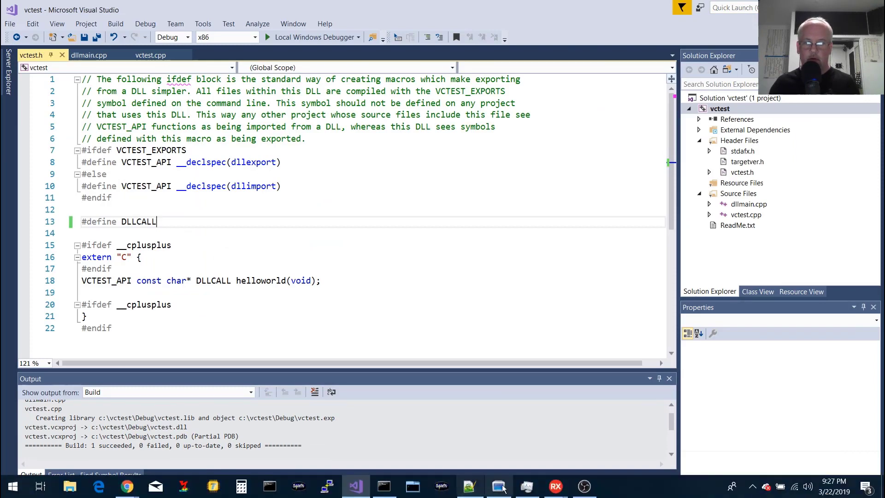
left_click(501, 486)
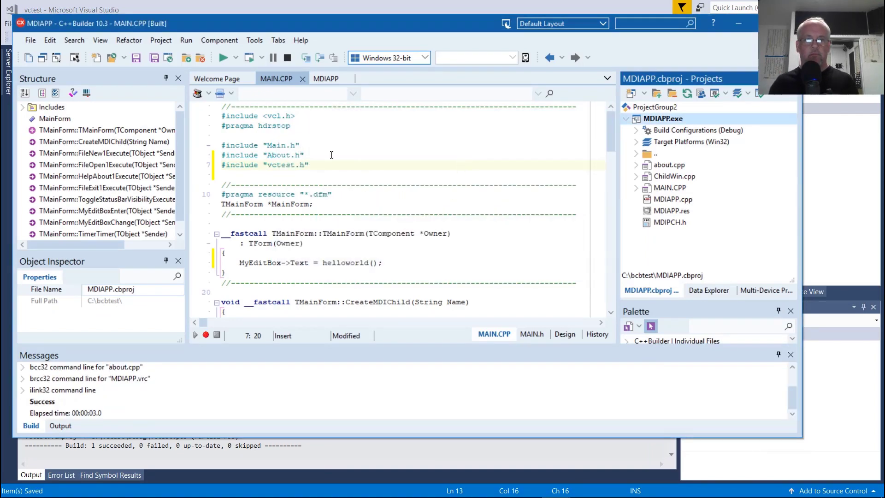
left_click(222, 57)
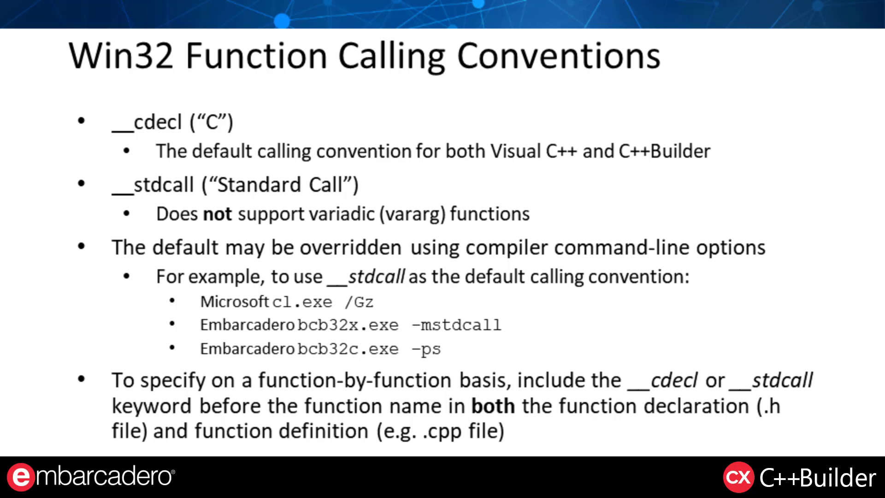
Step: Advance to the 'Default Calling Convention Visual C++ Project Setting' slide
key("Right")
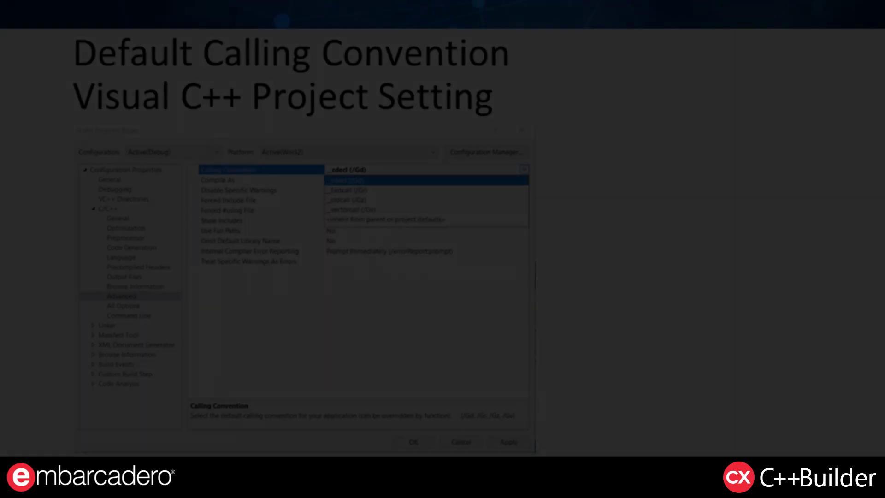